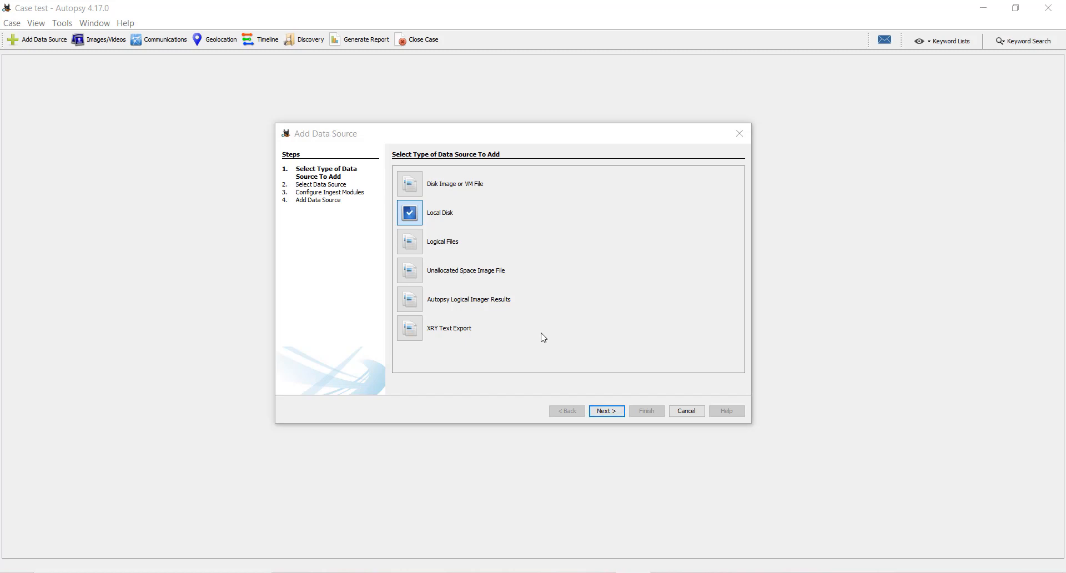
{"action": "mouse_move", "coordinate": [540, 266]}
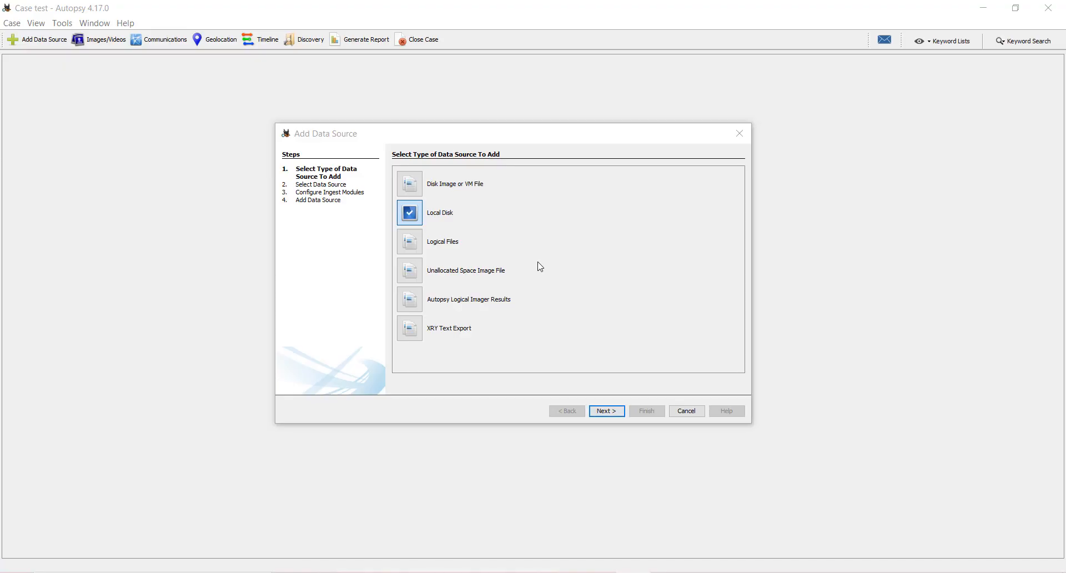
{"action": "mouse_move", "coordinate": [594, 405]}
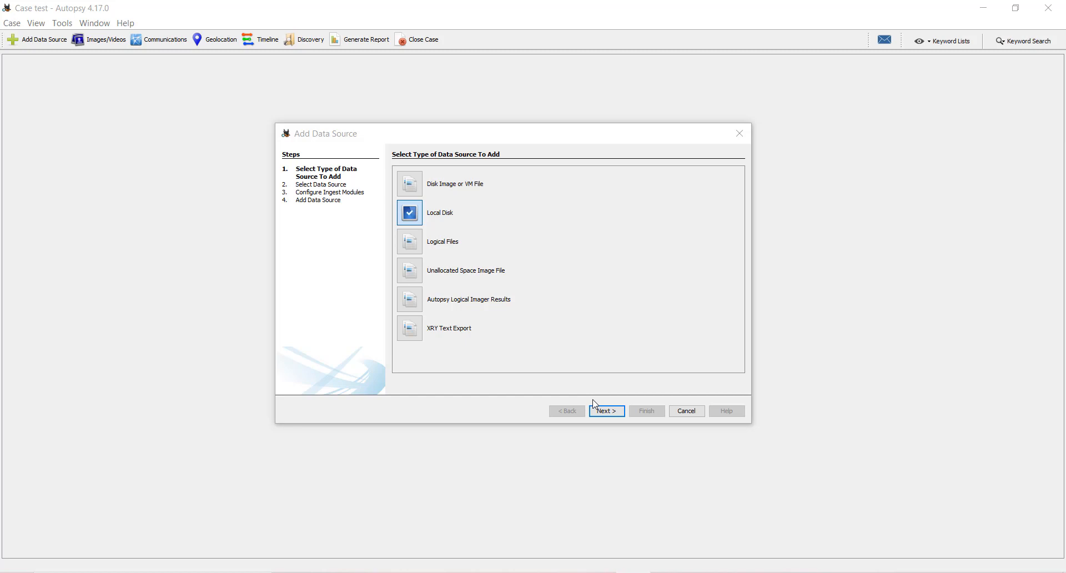
Step: Keep Local Disk as the data source type and advance to disk selection
{"action": "left_click", "coordinate": [606, 411]}
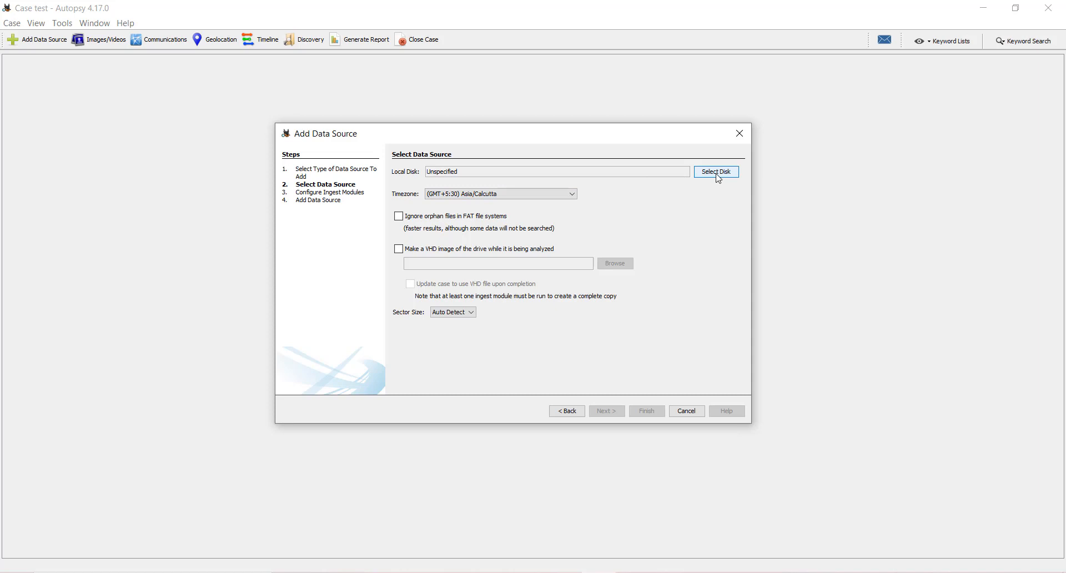
Step: Open the local disk list, which detects only USB Drive (E:)
{"action": "left_click", "coordinate": [716, 172]}
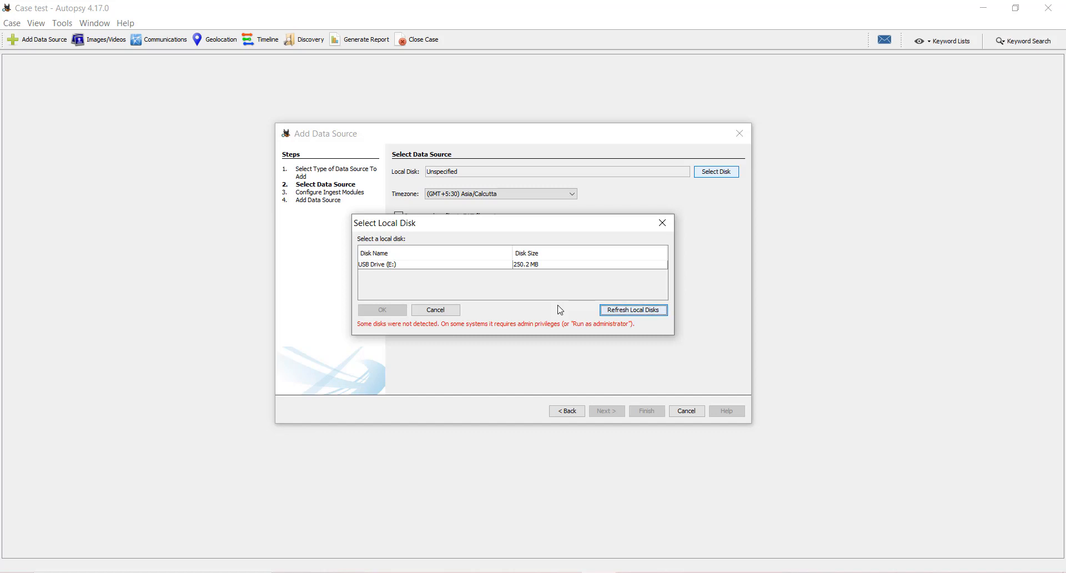
{"action": "mouse_move", "coordinate": [488, 289]}
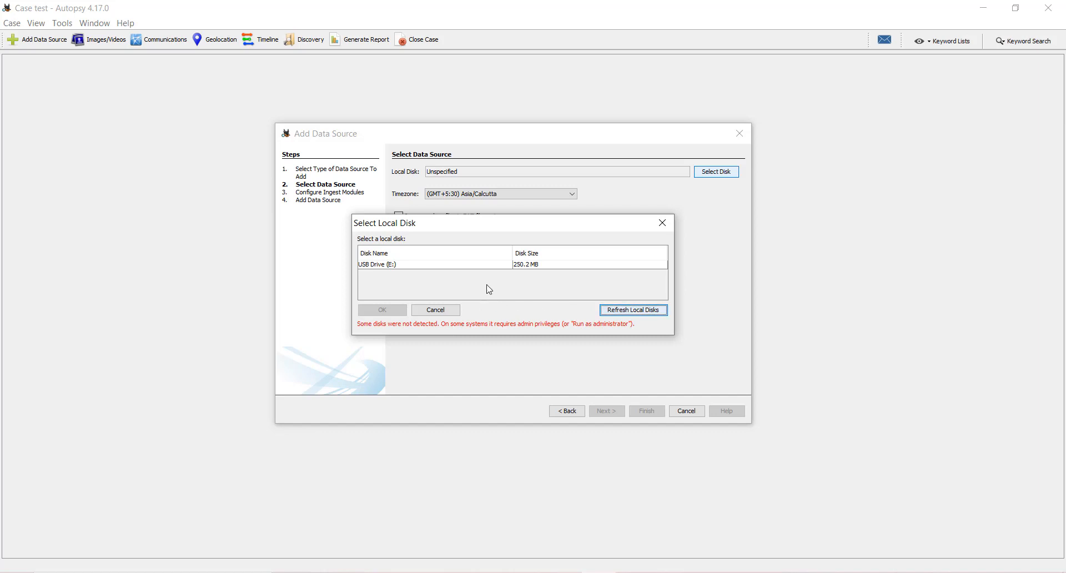
{"action": "mouse_move", "coordinate": [369, 331]}
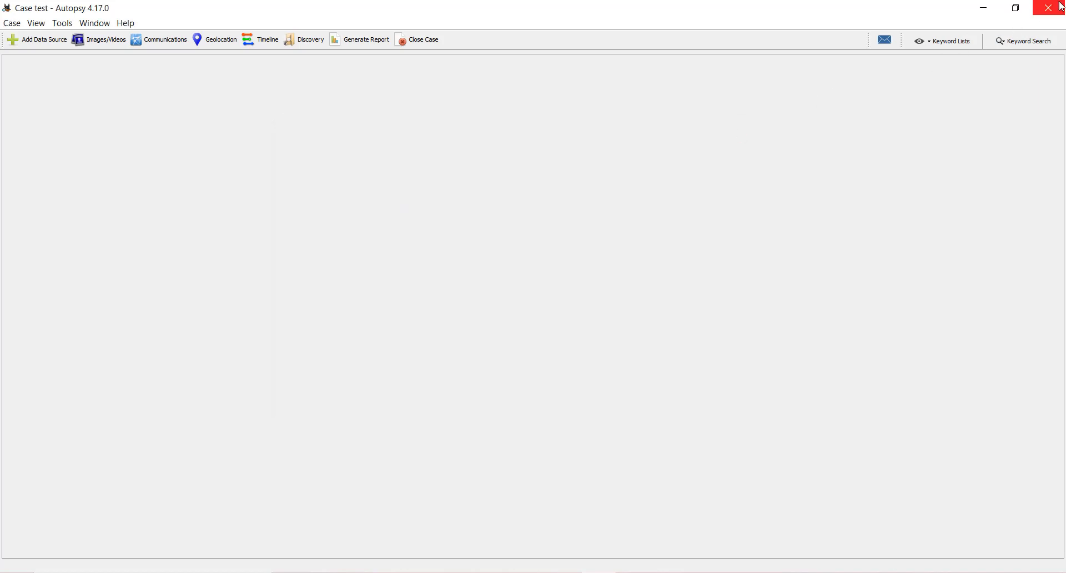
{"action": "mouse_move", "coordinate": [468, 397]}
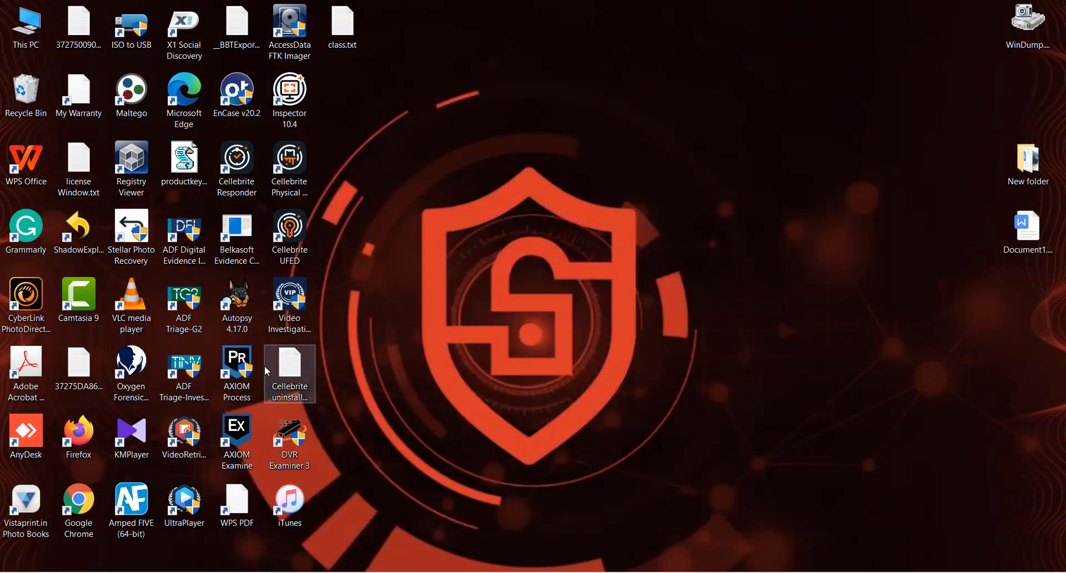
{"action": "mouse_move", "coordinate": [231, 297]}
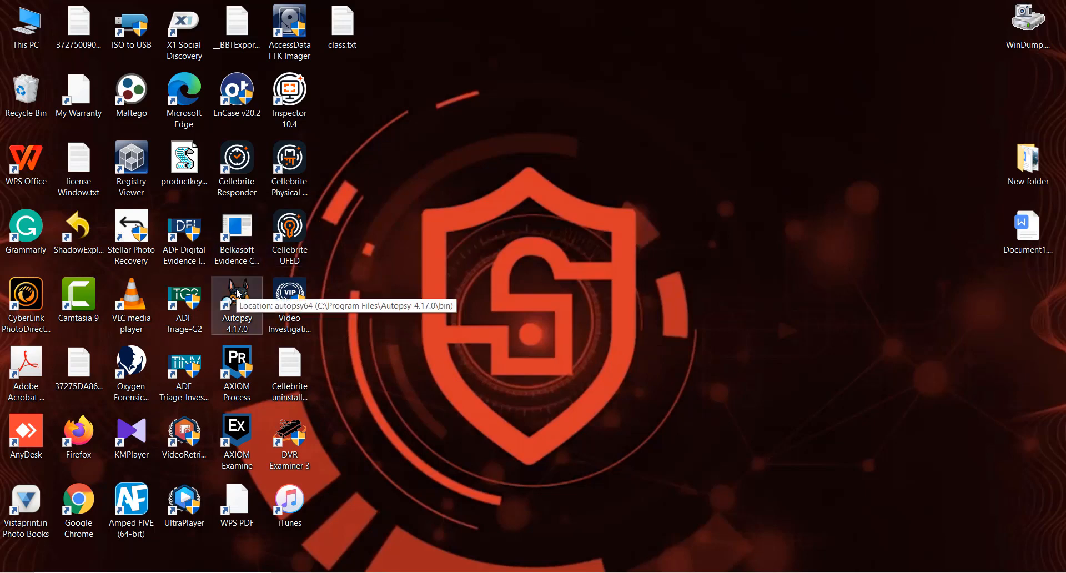
Step: Relaunch Autopsy 4.17.0 from its desktop shortcut as administrator
{"action": "right_click", "coordinate": [237, 294]}
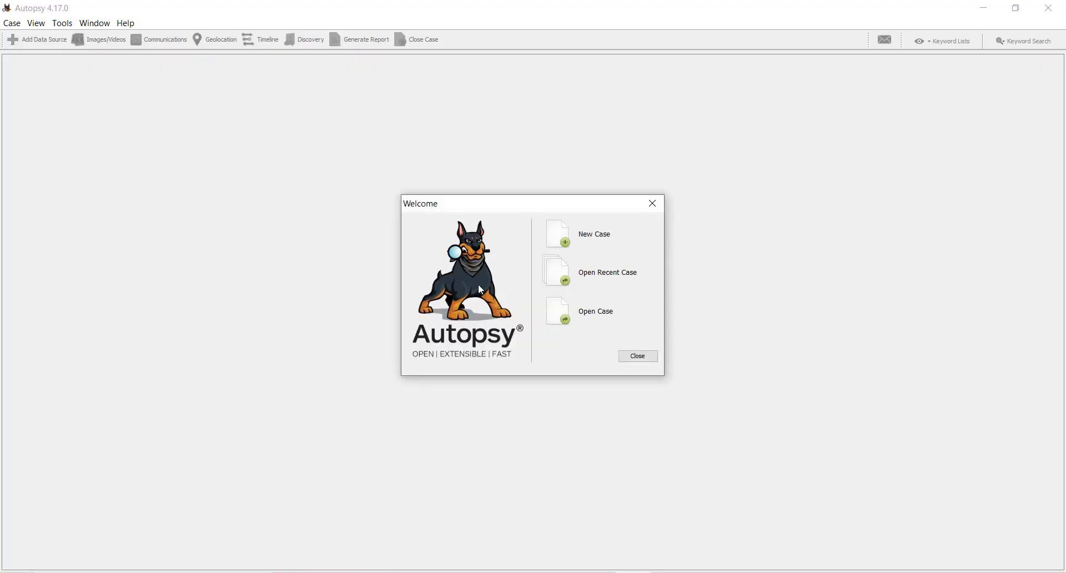
{"action": "mouse_move", "coordinate": [581, 233]}
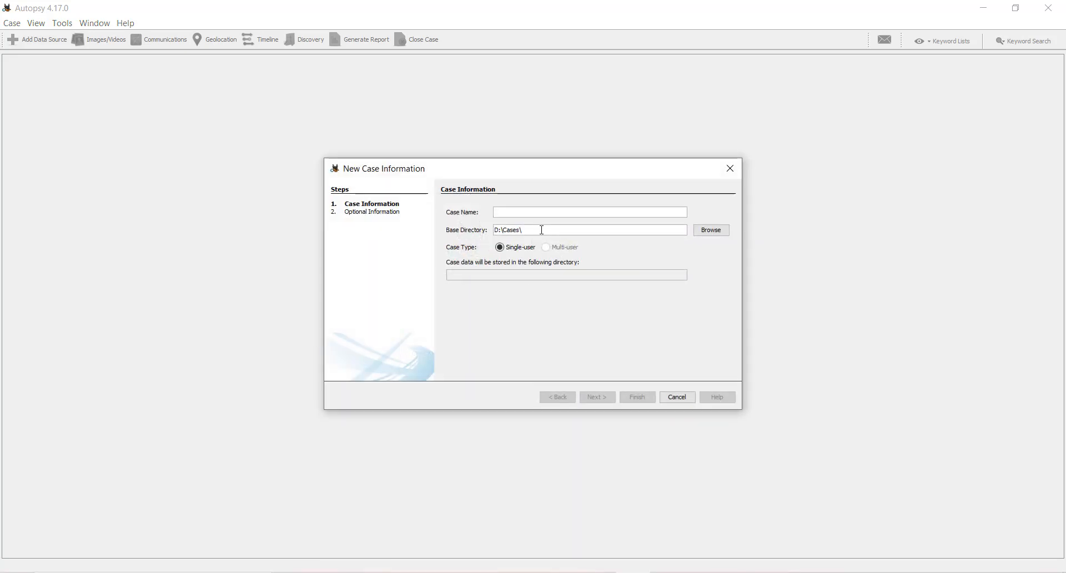
Step: Create a single-user case named 'Case test 2' stored under D:\Cases
{"action": "left_click", "coordinate": [590, 212]}
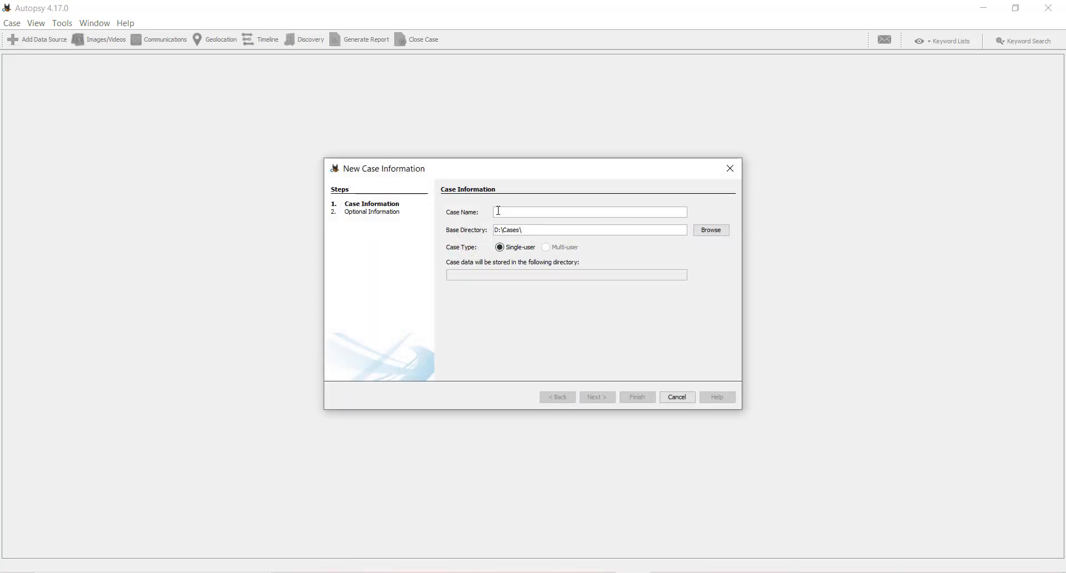
{"action": "type", "text": "Case test"}
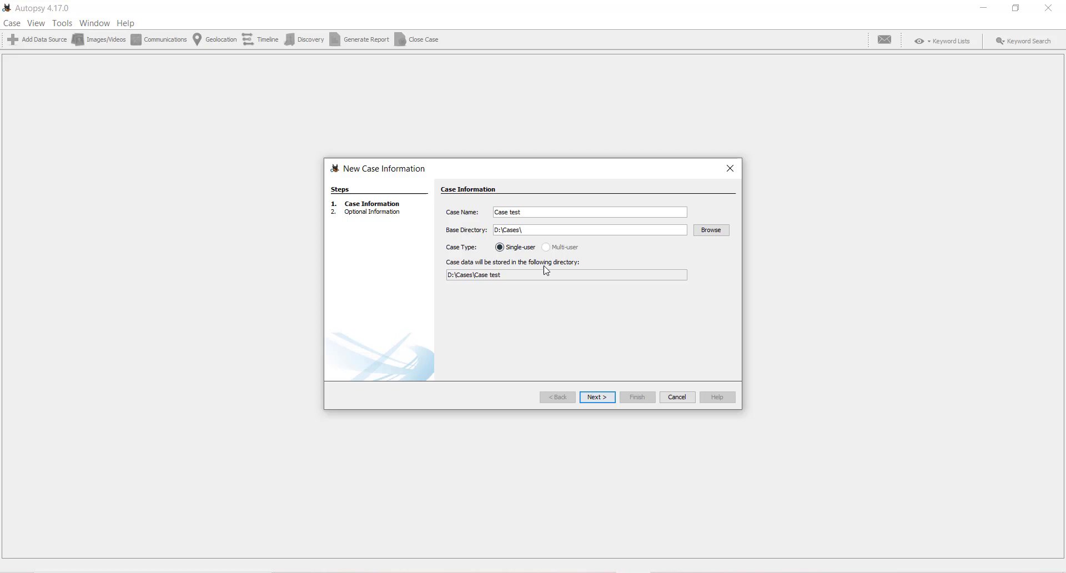
{"action": "left_click", "coordinate": [597, 397]}
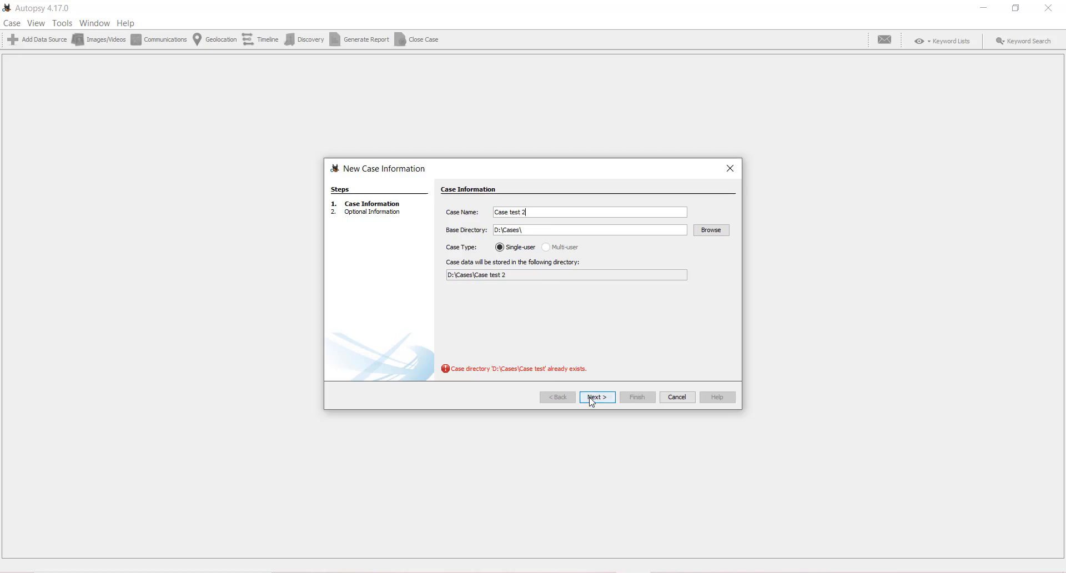
{"action": "left_click", "coordinate": [597, 397]}
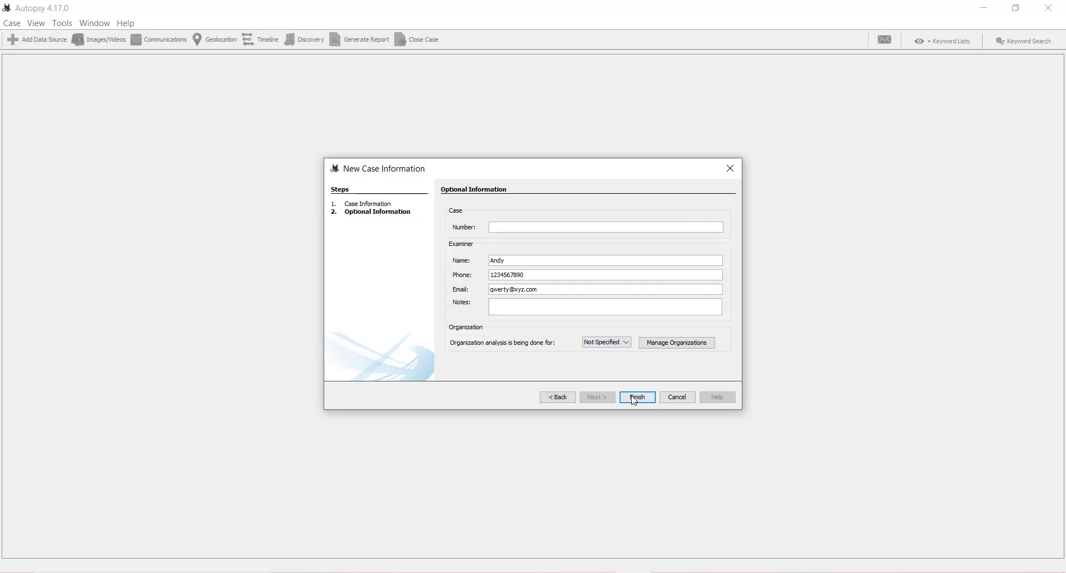
{"action": "left_click", "coordinate": [637, 397]}
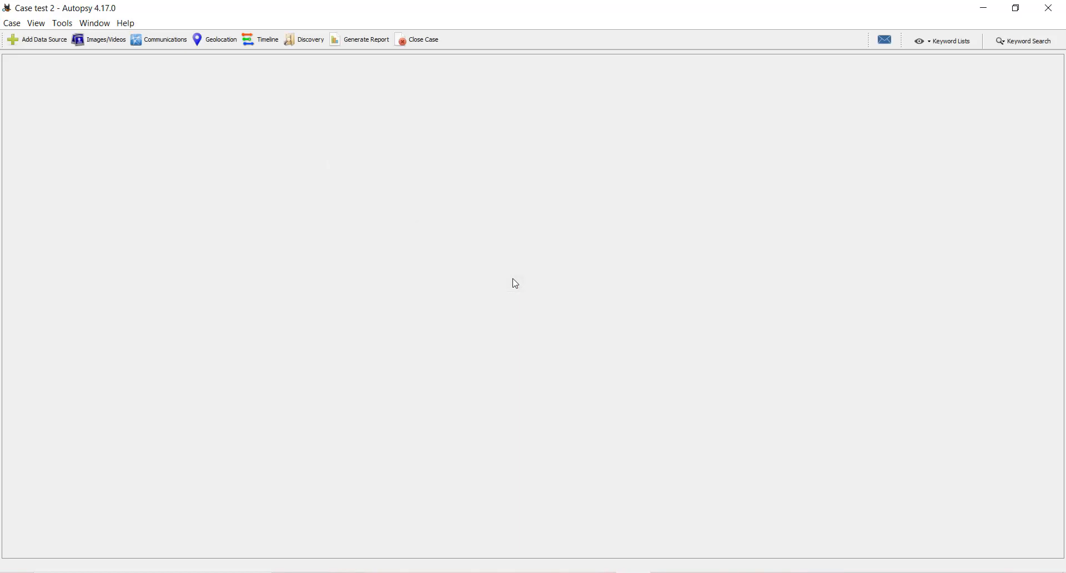
Step: Add a Local Disk data source and list the detected disks, including Data (D:)
{"action": "left_click", "coordinate": [39, 39]}
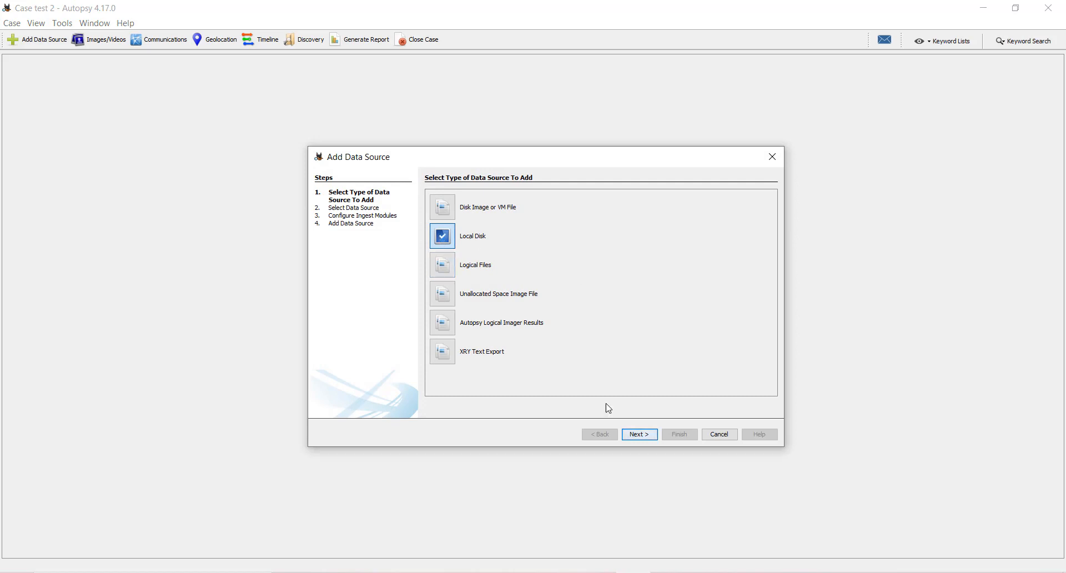
{"action": "left_click", "coordinate": [639, 433]}
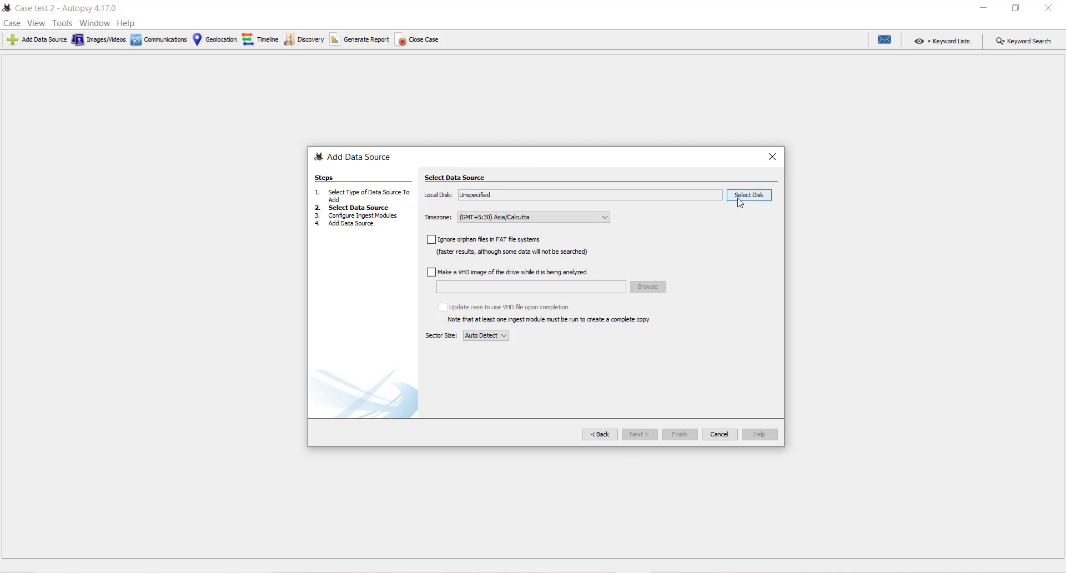
{"action": "left_click", "coordinate": [749, 195]}
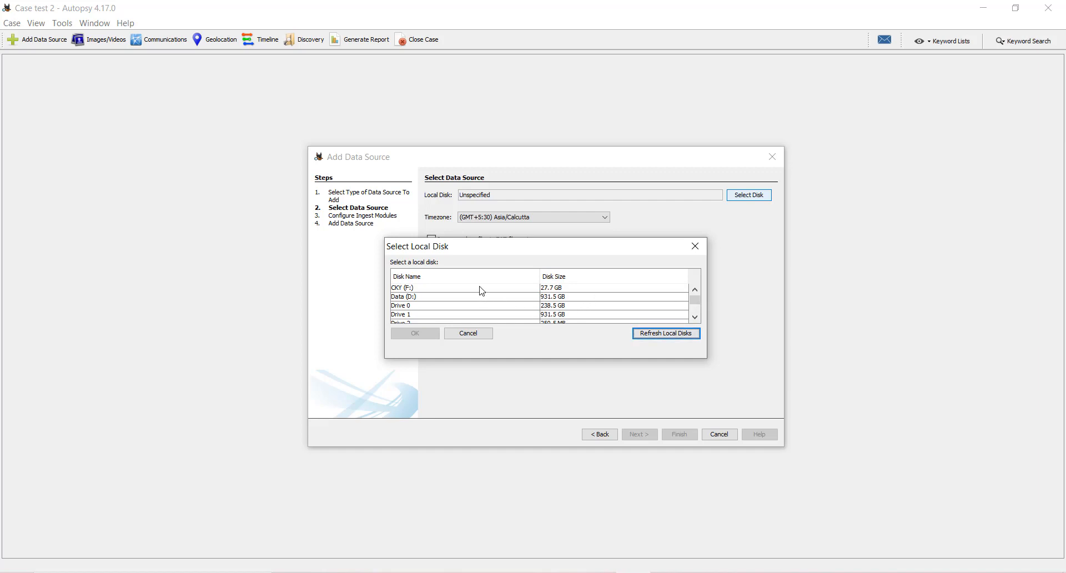
Step: Add the CXY (F:) disk with default ingest modules and start ingest analysis
{"action": "left_click", "coordinate": [419, 288]}
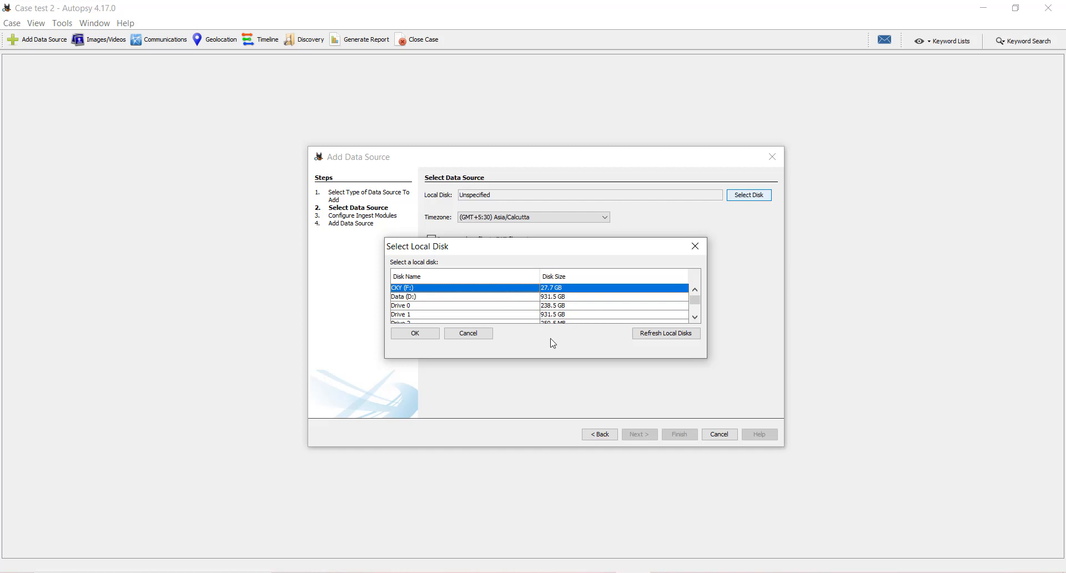
{"action": "mouse_move", "coordinate": [599, 333]}
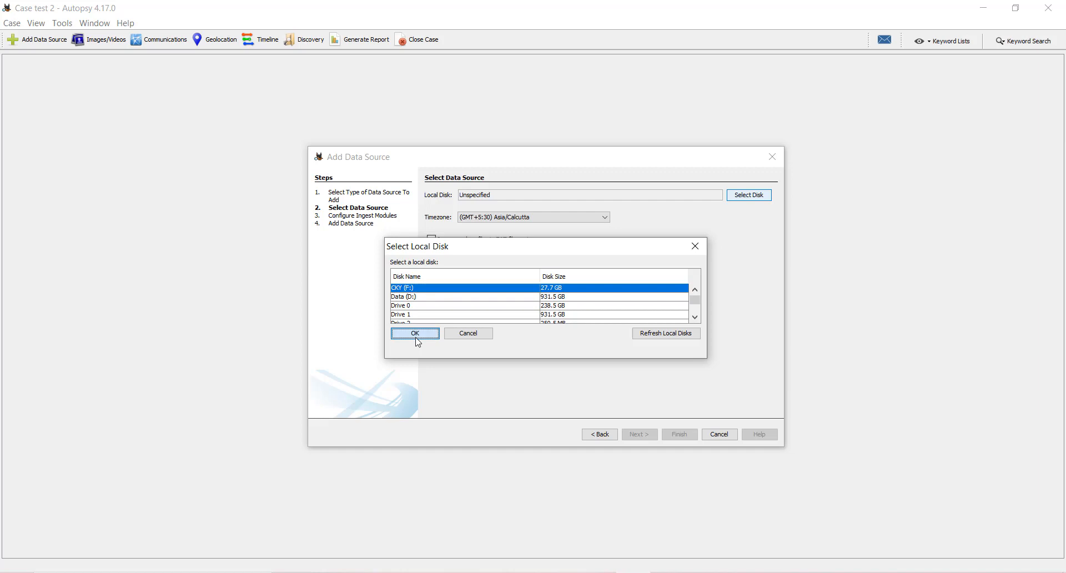
{"action": "left_click", "coordinate": [415, 334]}
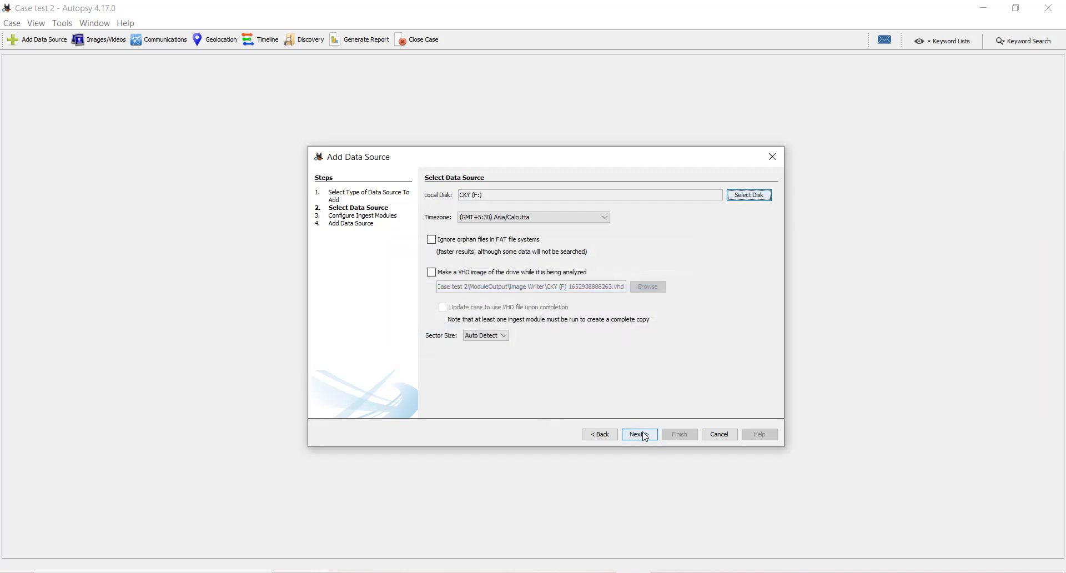
{"action": "left_click", "coordinate": [639, 434]}
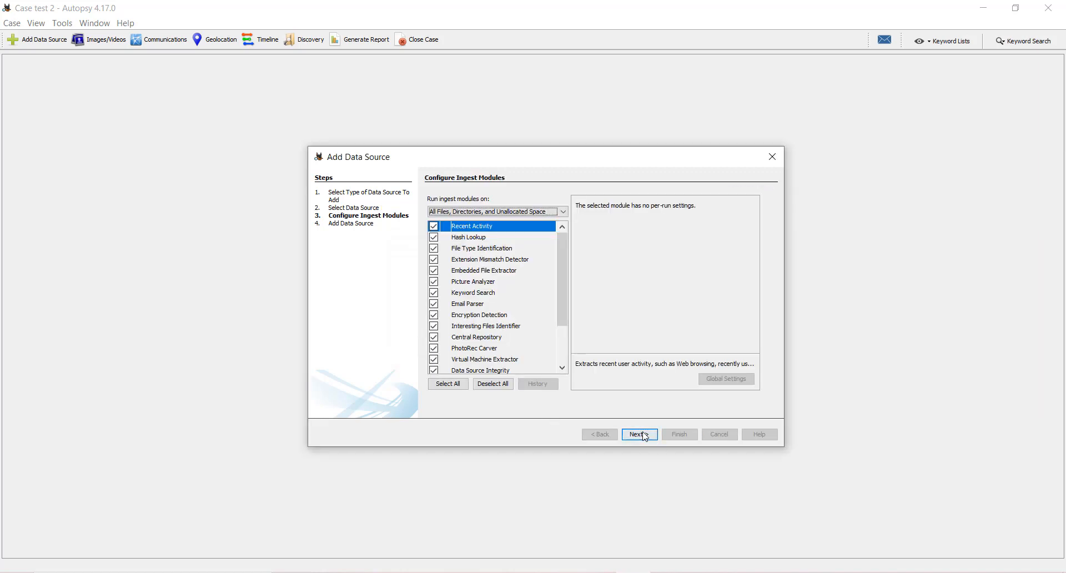
{"action": "left_click", "coordinate": [640, 434]}
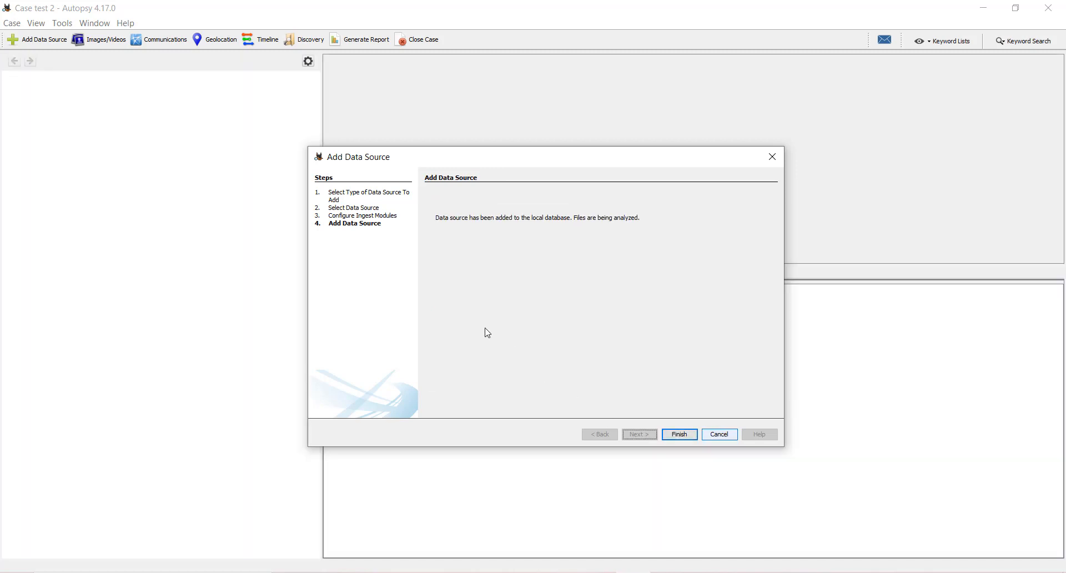
{"action": "left_click", "coordinate": [679, 434]}
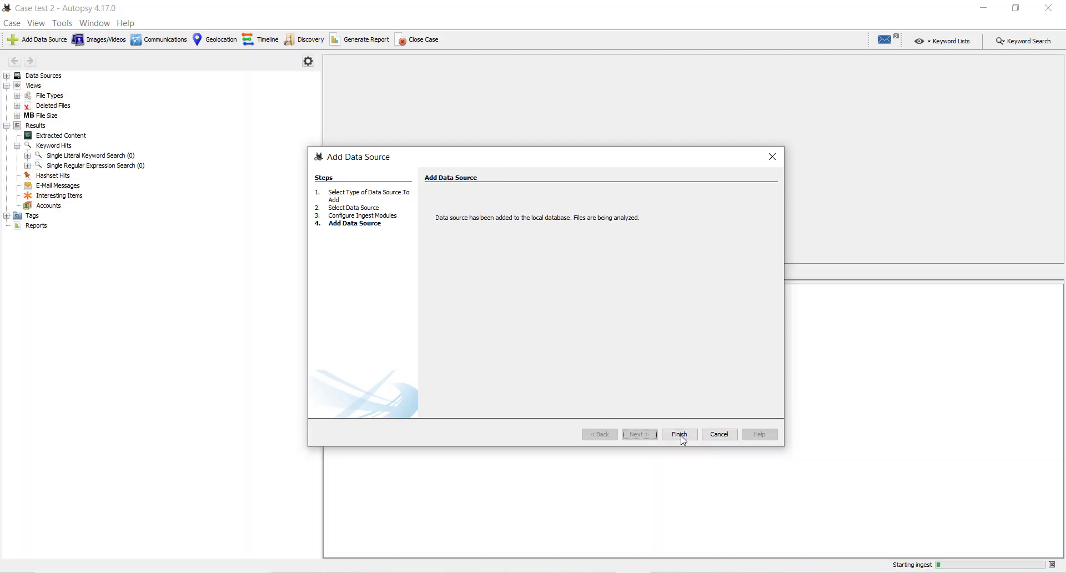
{"action": "left_click", "coordinate": [679, 434]}
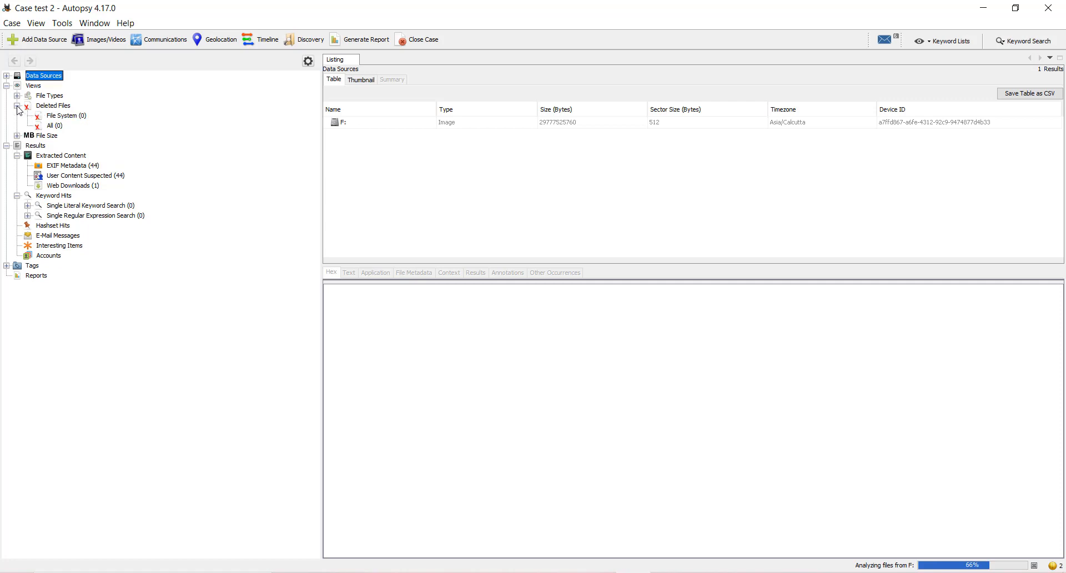
{"action": "mouse_move", "coordinate": [367, 222]}
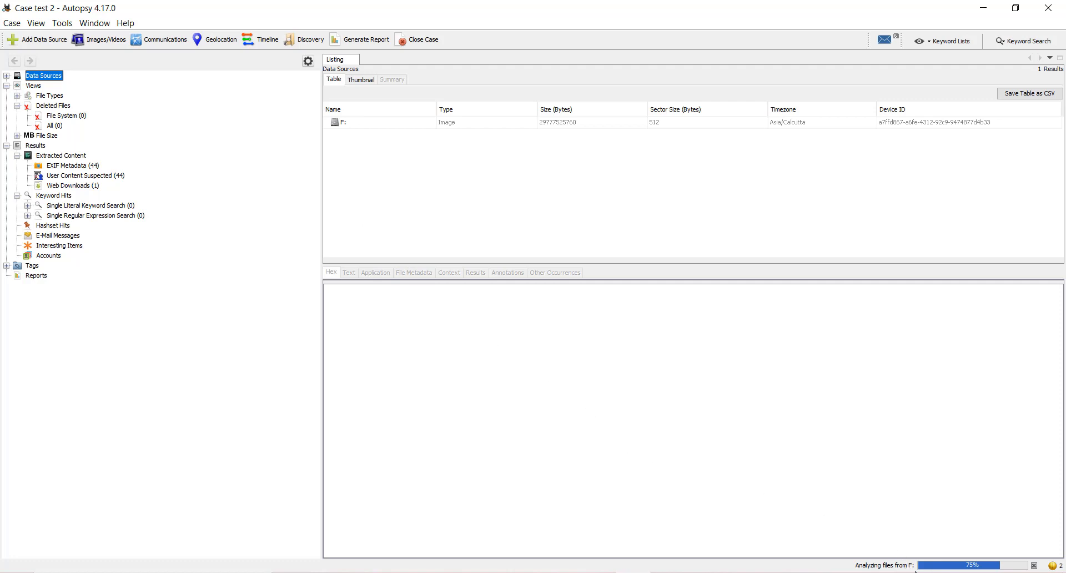
{"action": "mouse_move", "coordinate": [608, 449]}
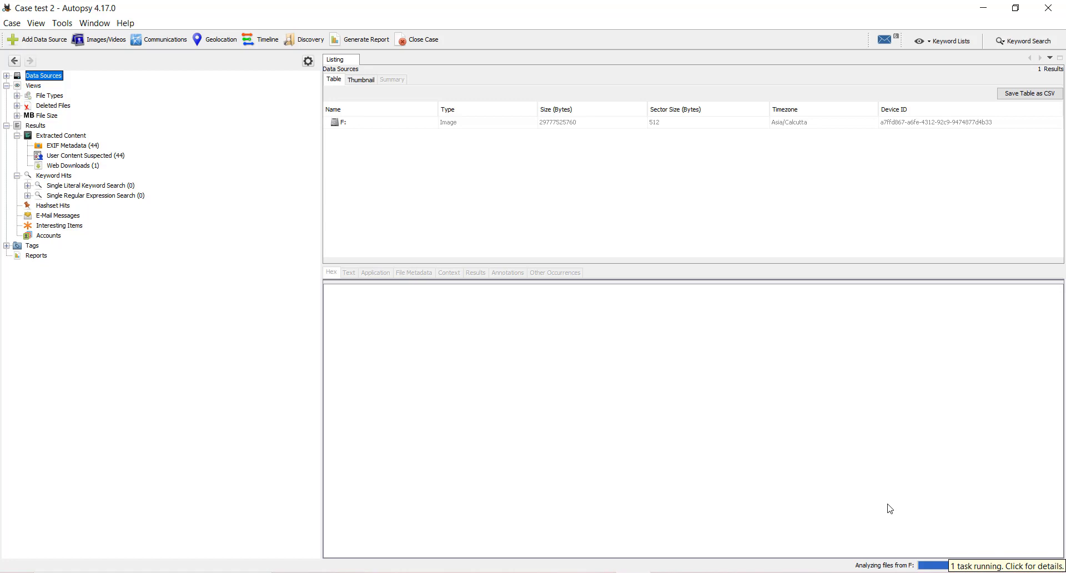
{"action": "mouse_move", "coordinate": [454, 309]}
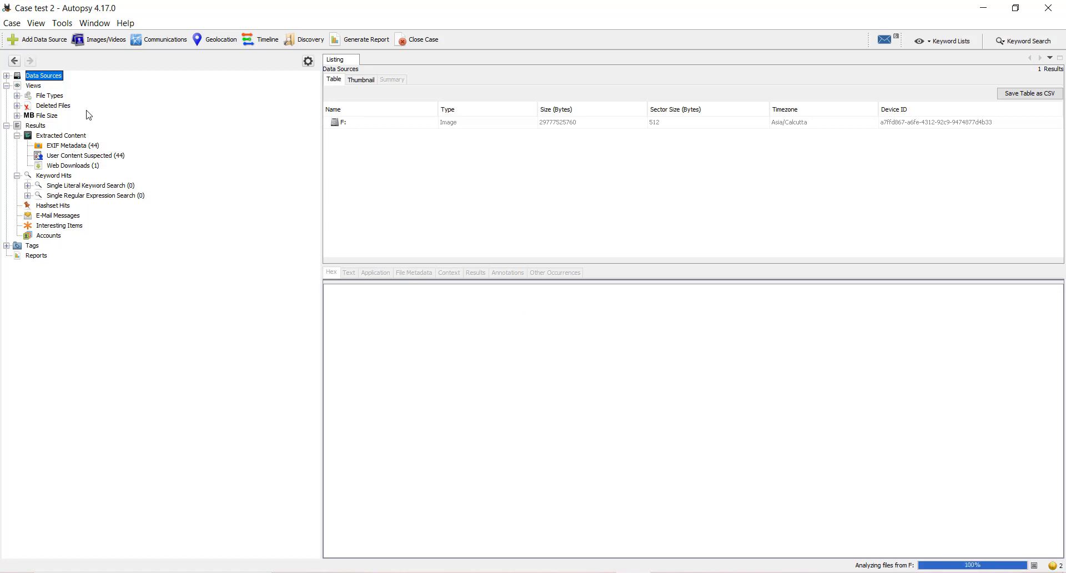
Step: List the 229 deleted files, preview f1807416.png and show its file metadata
{"action": "left_click", "coordinate": [16, 106]}
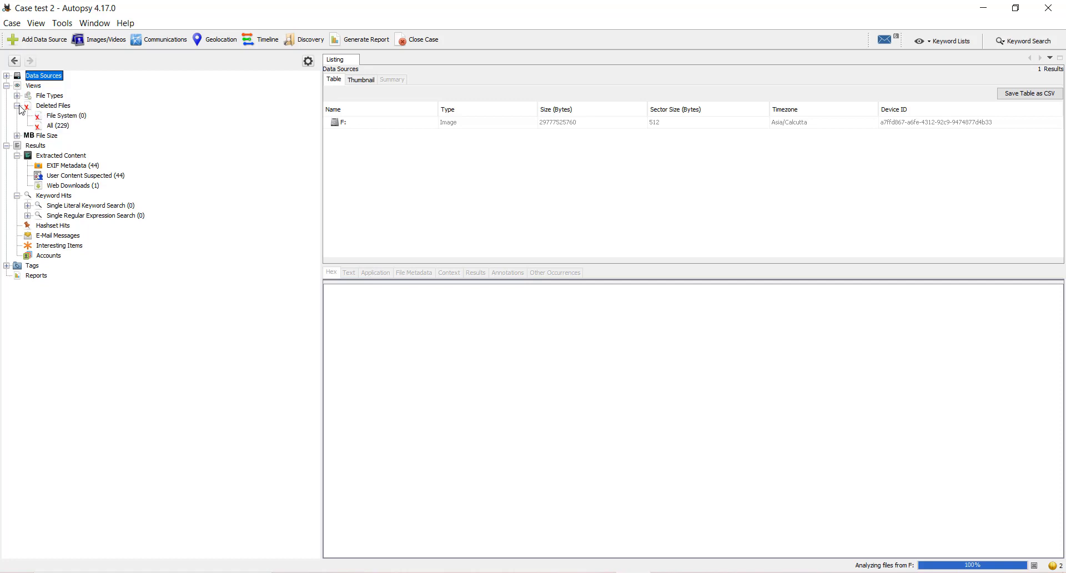
{"action": "mouse_move", "coordinate": [54, 129]}
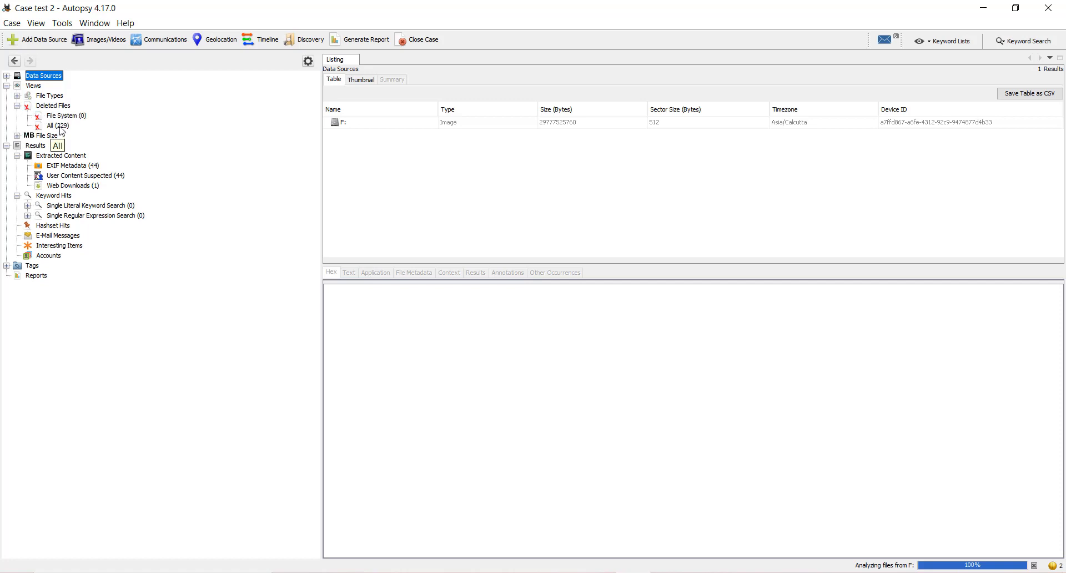
{"action": "left_click", "coordinate": [54, 125]}
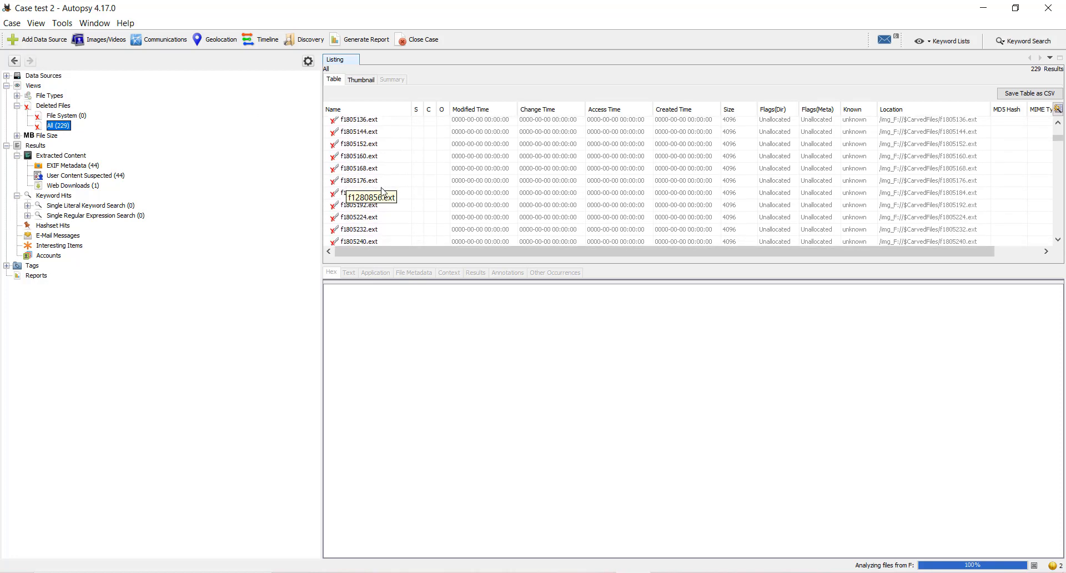
{"action": "scroll", "scroll_direction": "down", "scroll_amount": 3}
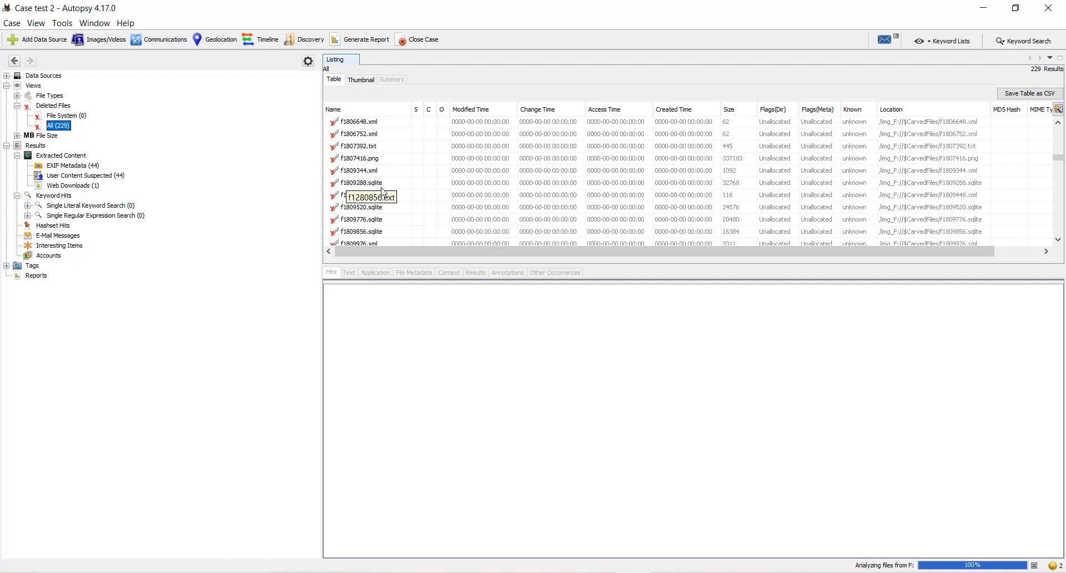
{"action": "left_click", "coordinate": [358, 158]}
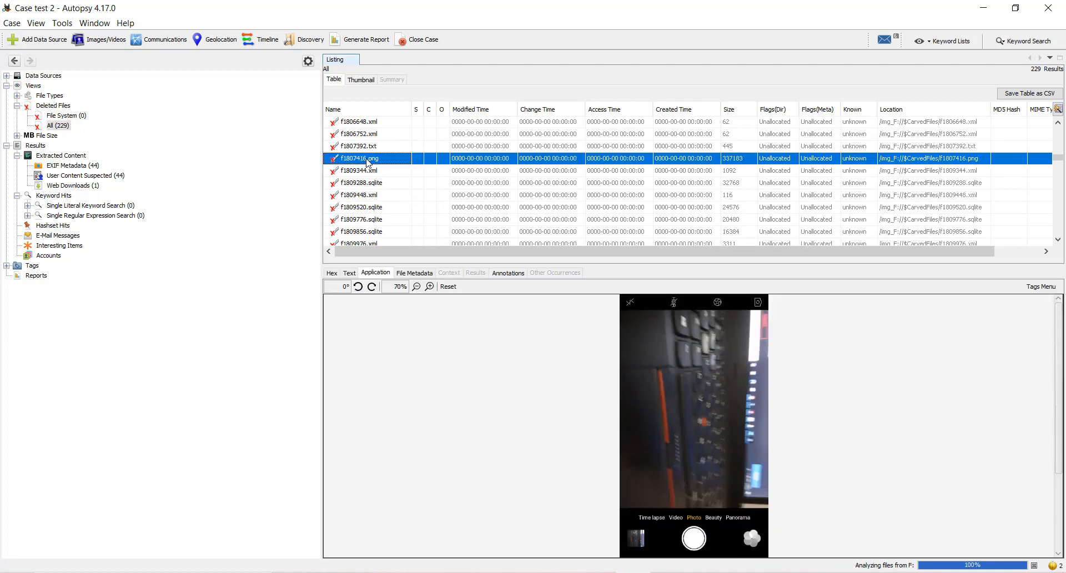
{"action": "mouse_move", "coordinate": [365, 168]}
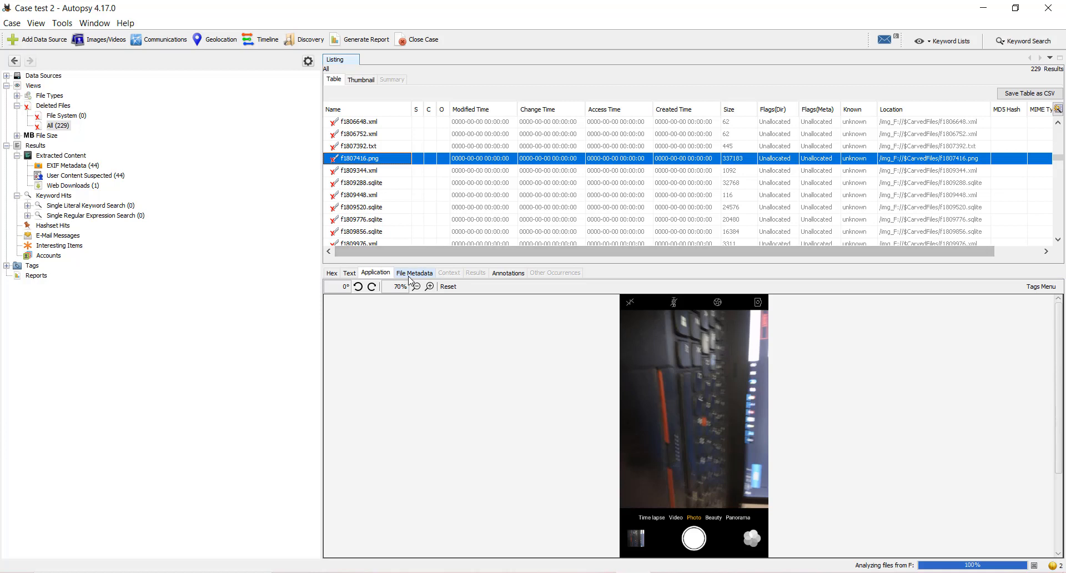
{"action": "mouse_move", "coordinate": [414, 276]}
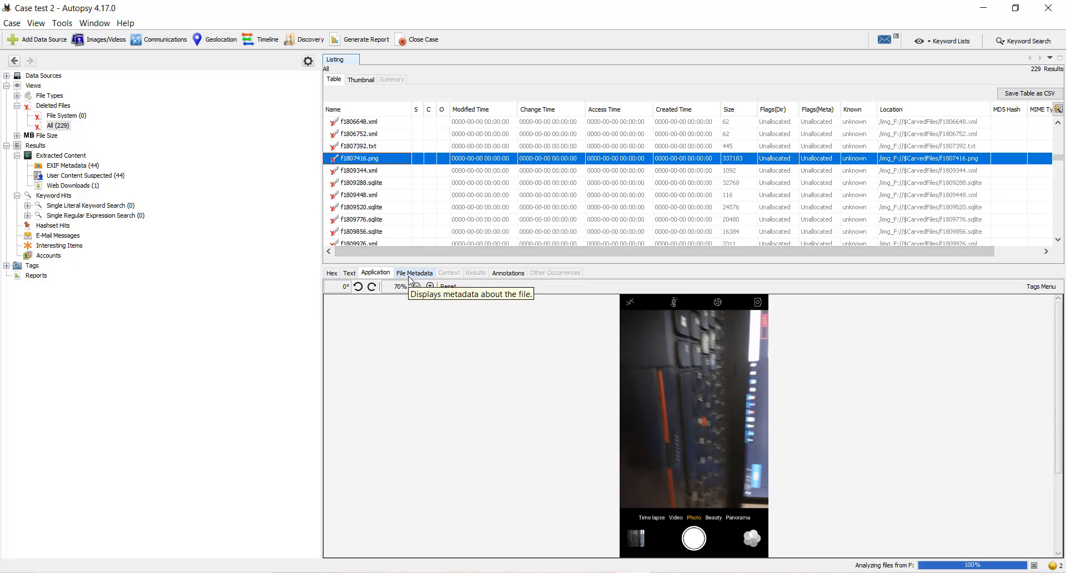
{"action": "left_click", "coordinate": [414, 273]}
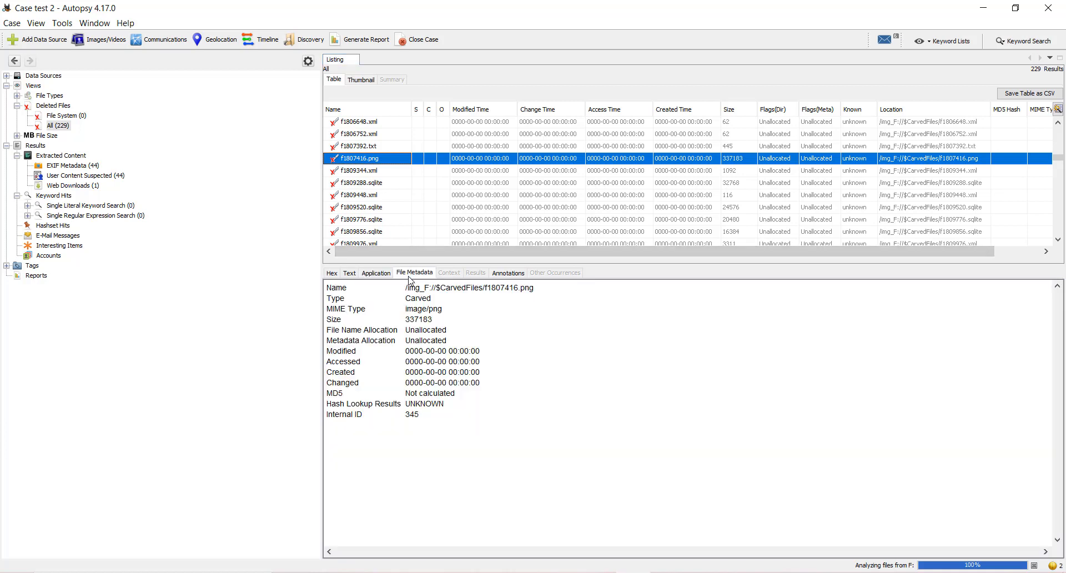
{"action": "mouse_move", "coordinate": [406, 427]}
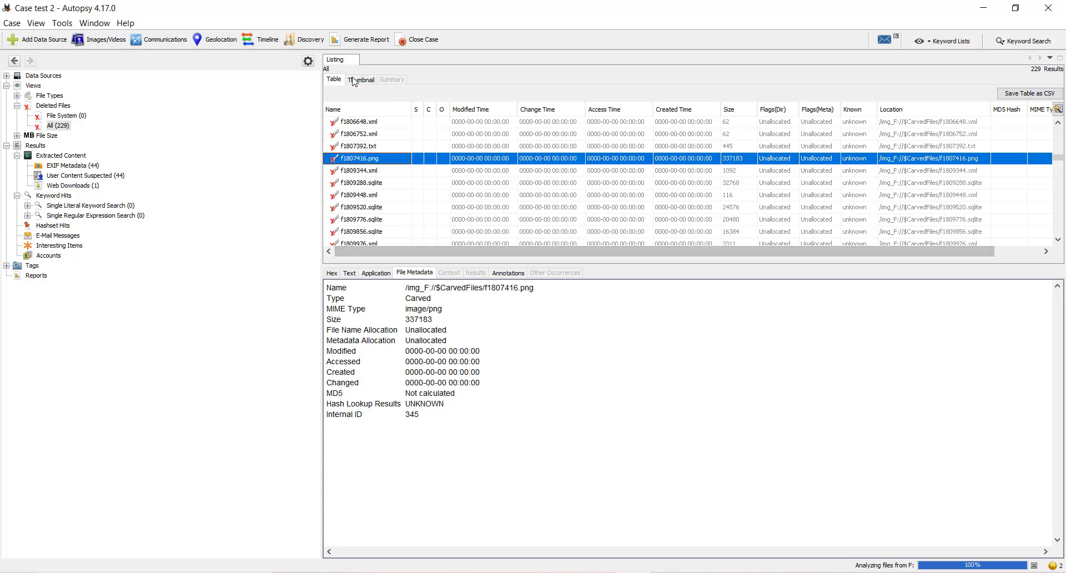
{"action": "left_click", "coordinate": [361, 79]}
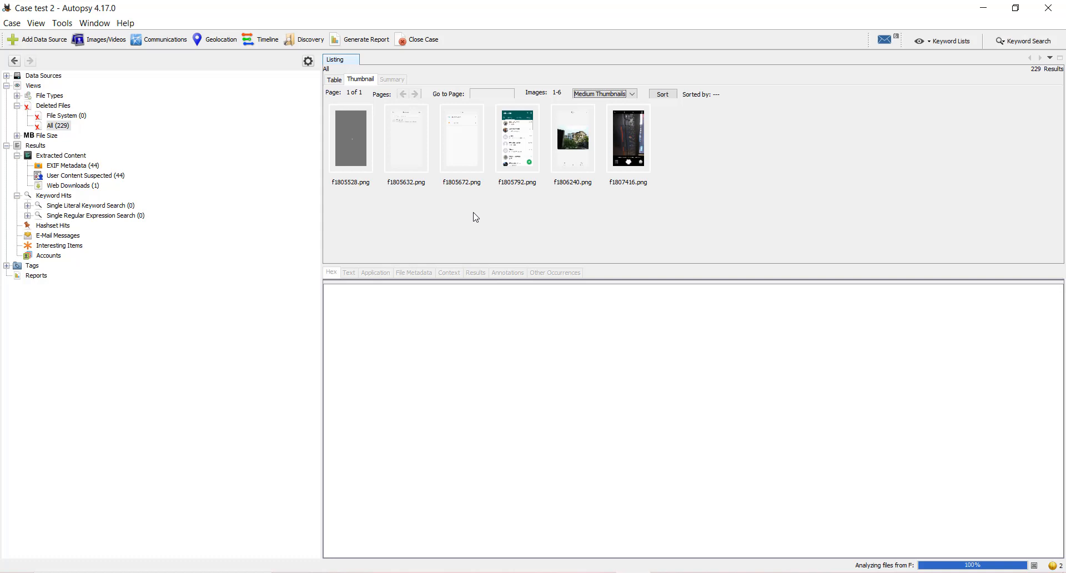
{"action": "mouse_move", "coordinate": [512, 200]}
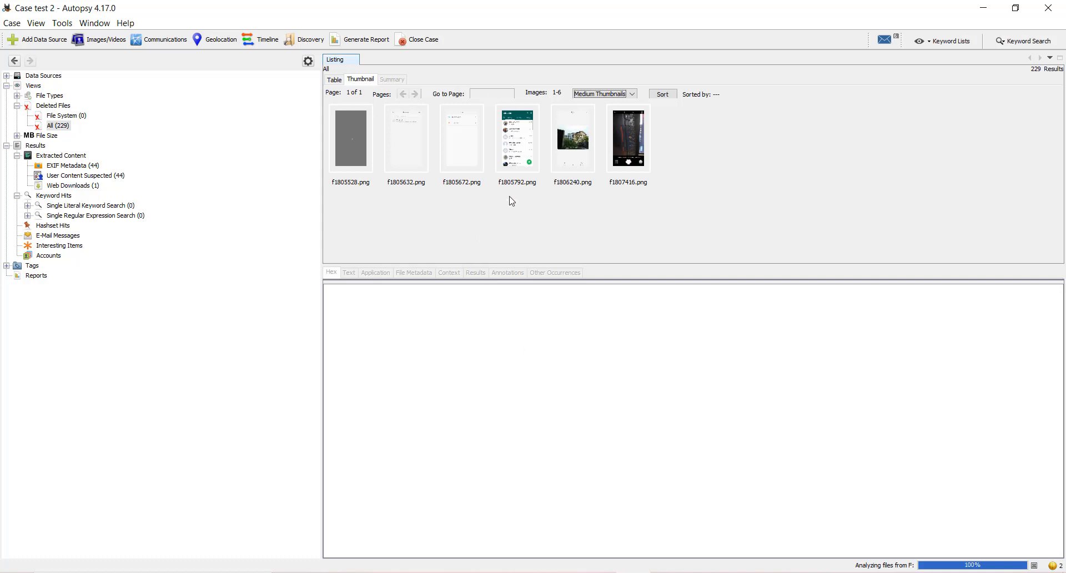
{"action": "mouse_move", "coordinate": [604, 226]}
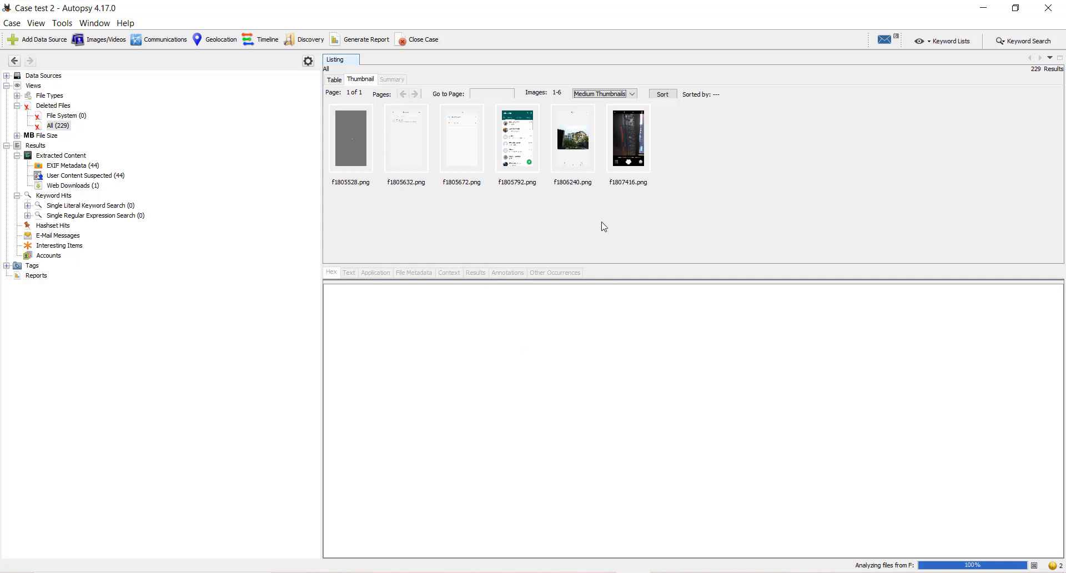
{"action": "mouse_move", "coordinate": [569, 163]}
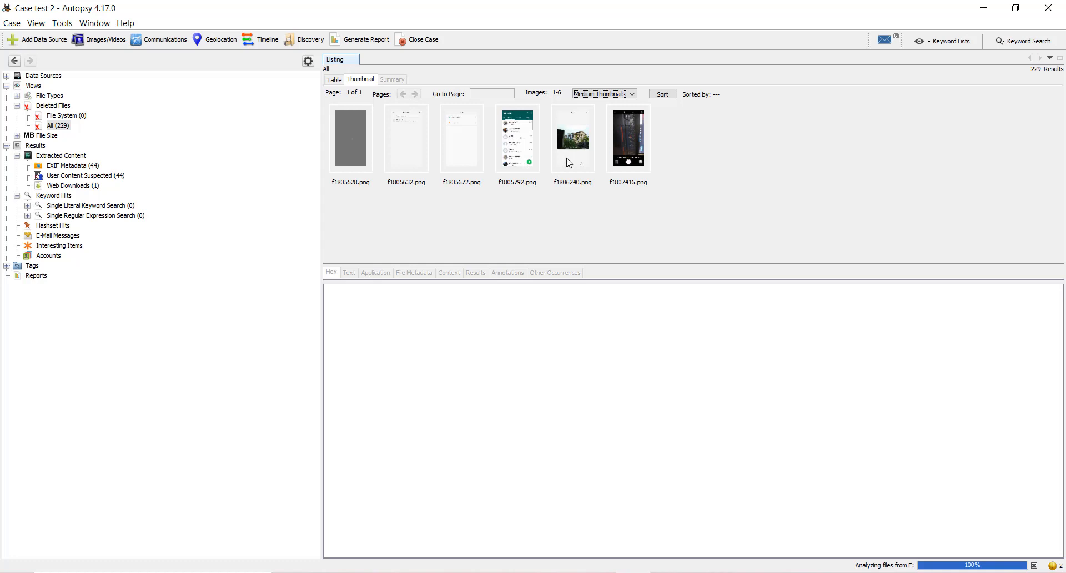
Step: Preview thumbnails f1806240.png, f1807416.png and f1805632.png, then show f1807416.png metadata
{"action": "left_click", "coordinate": [573, 138]}
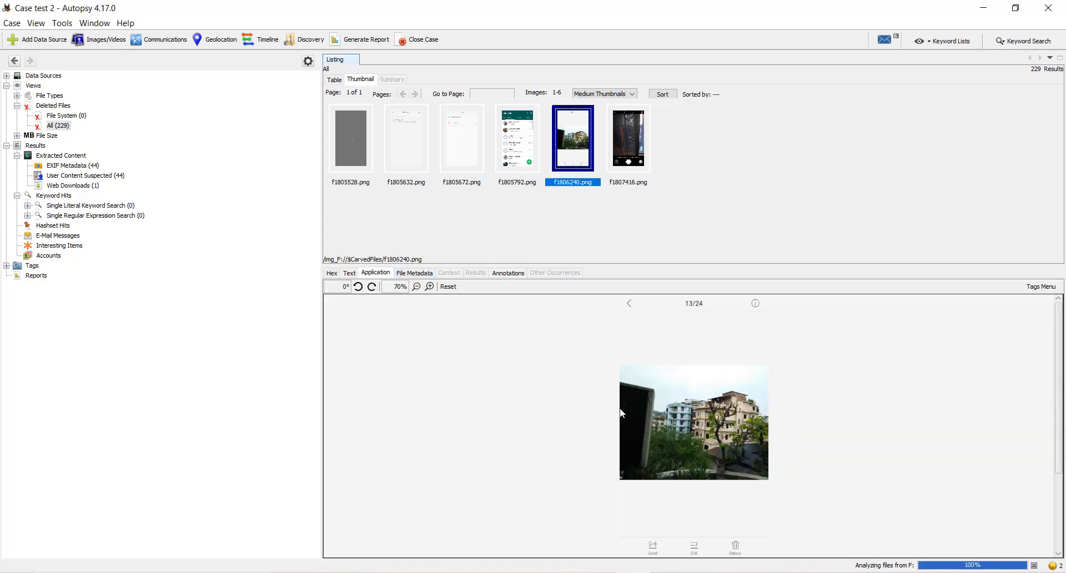
{"action": "mouse_move", "coordinate": [357, 176]}
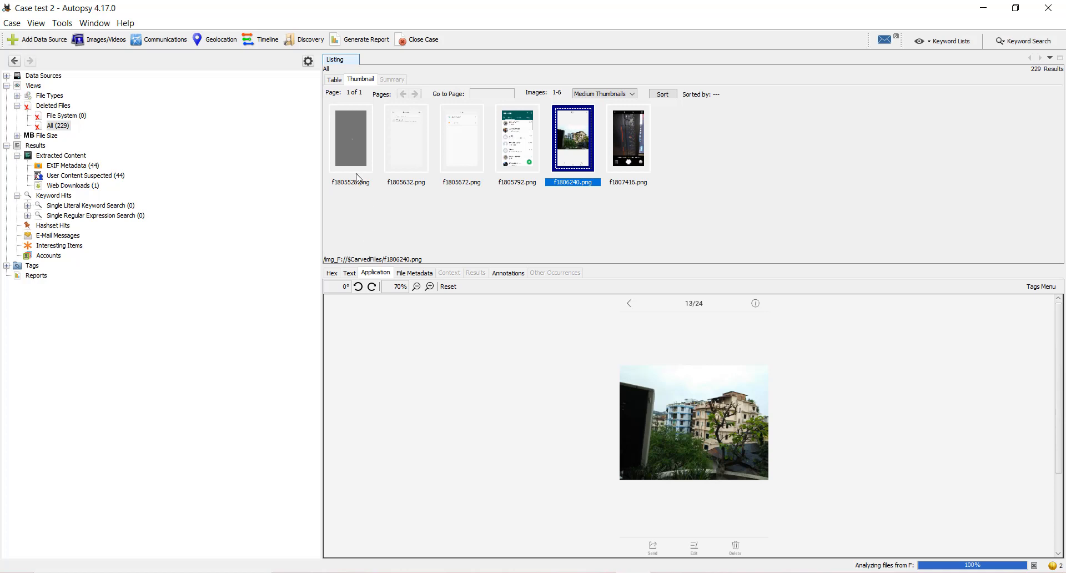
{"action": "left_click", "coordinate": [628, 138]}
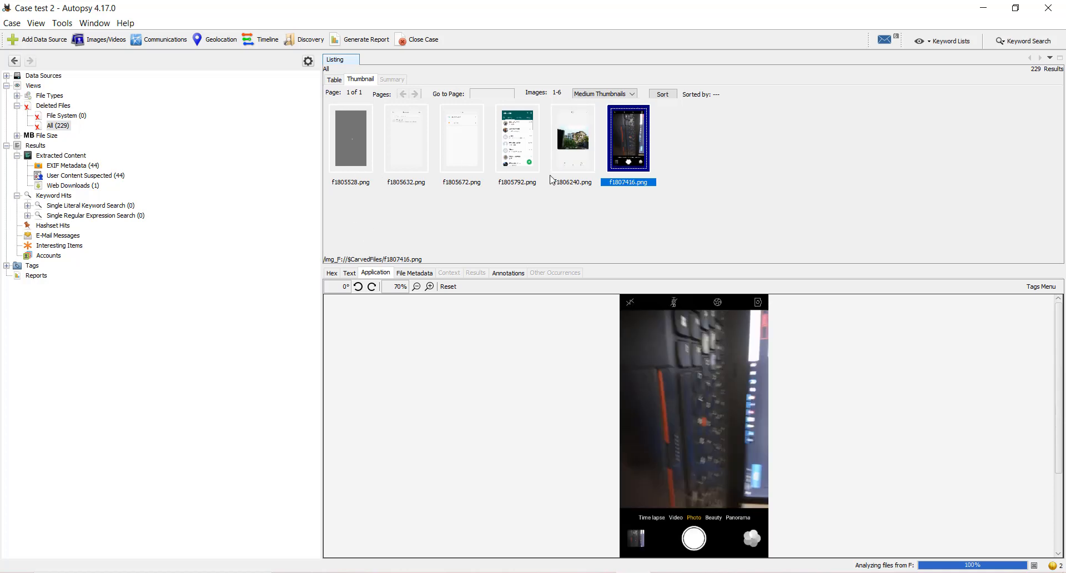
{"action": "left_click", "coordinate": [573, 137]}
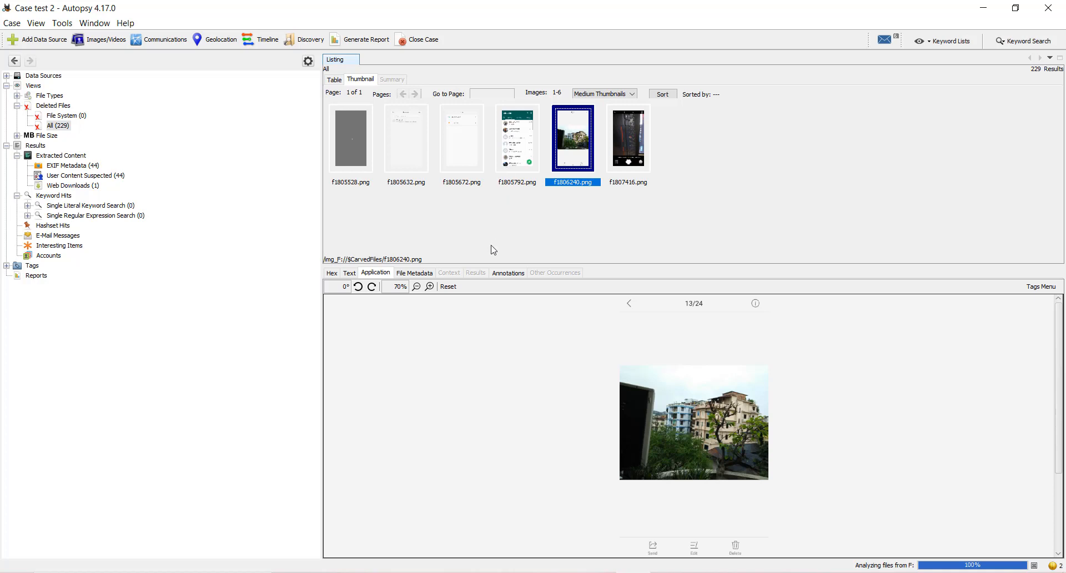
{"action": "left_click", "coordinate": [406, 137]}
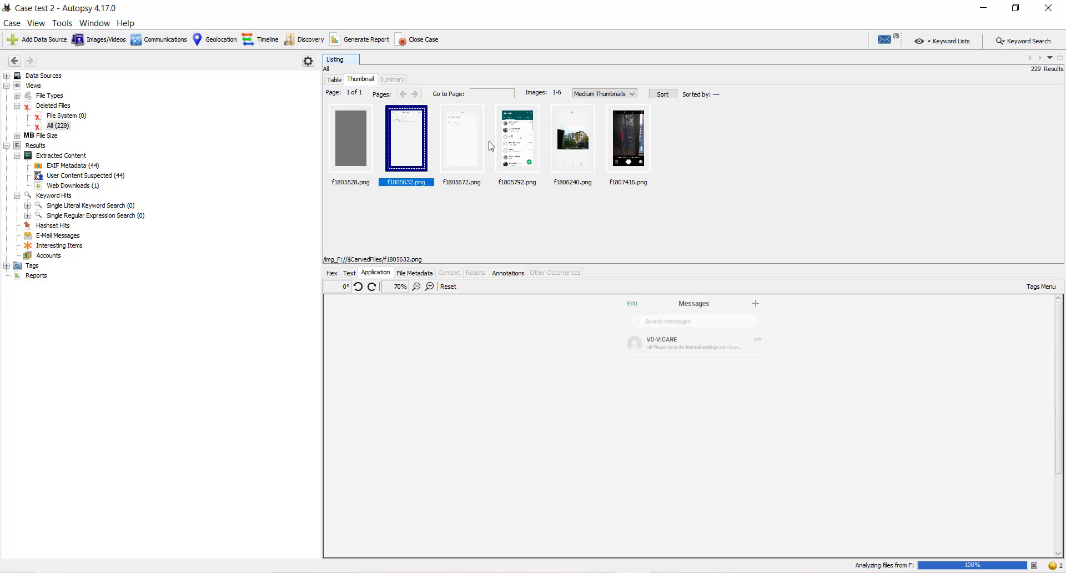
{"action": "left_click", "coordinate": [628, 138]}
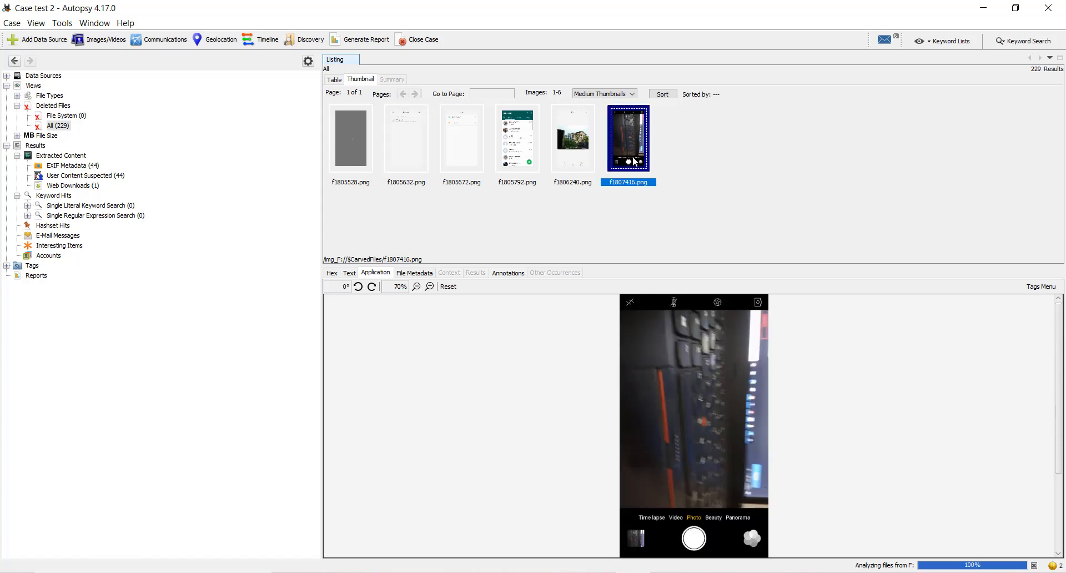
{"action": "mouse_move", "coordinate": [504, 235]}
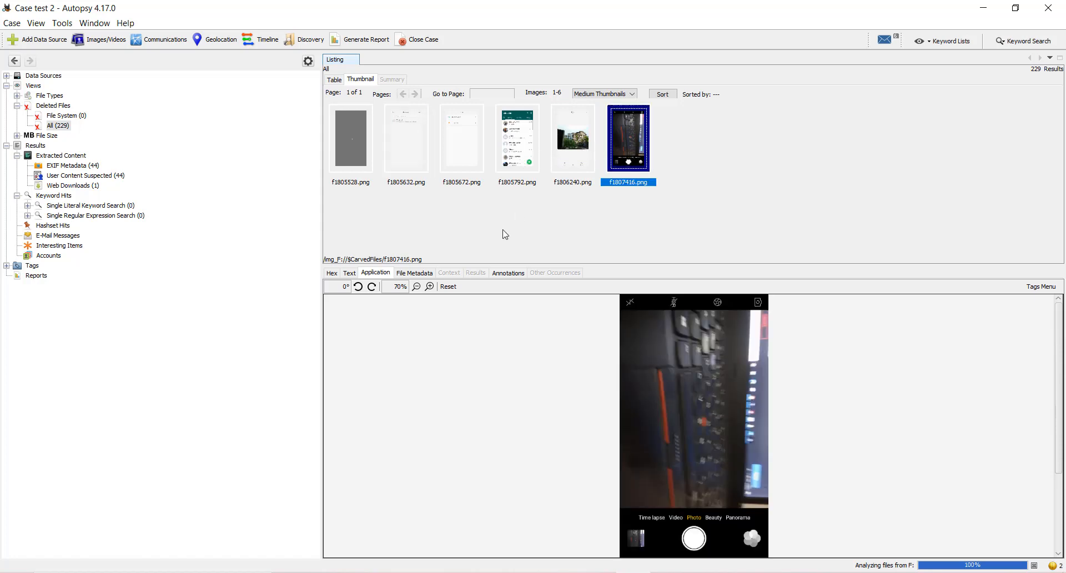
{"action": "mouse_move", "coordinate": [218, 266]}
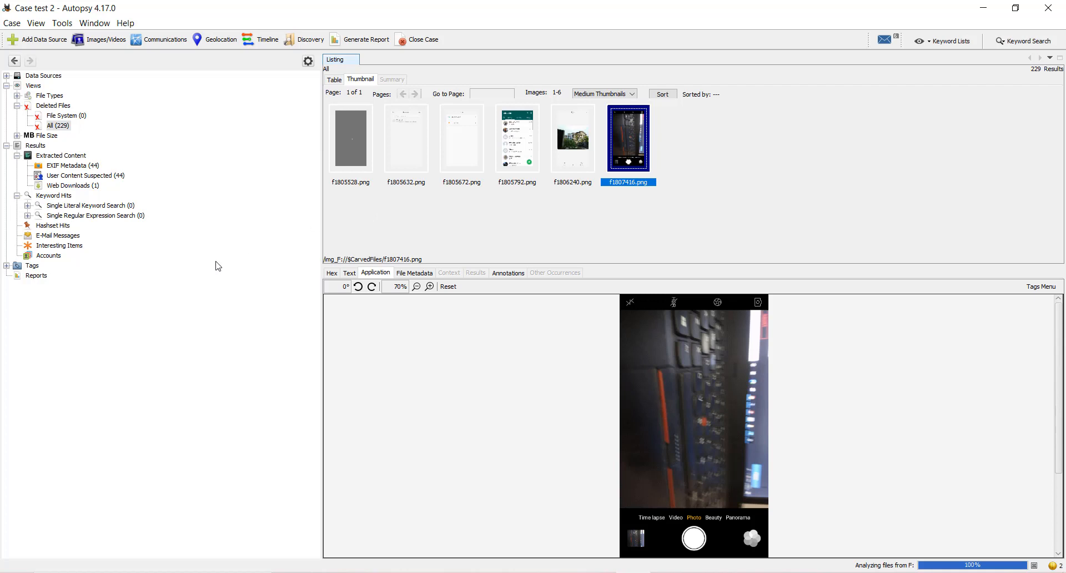
{"action": "mouse_move", "coordinate": [433, 314]}
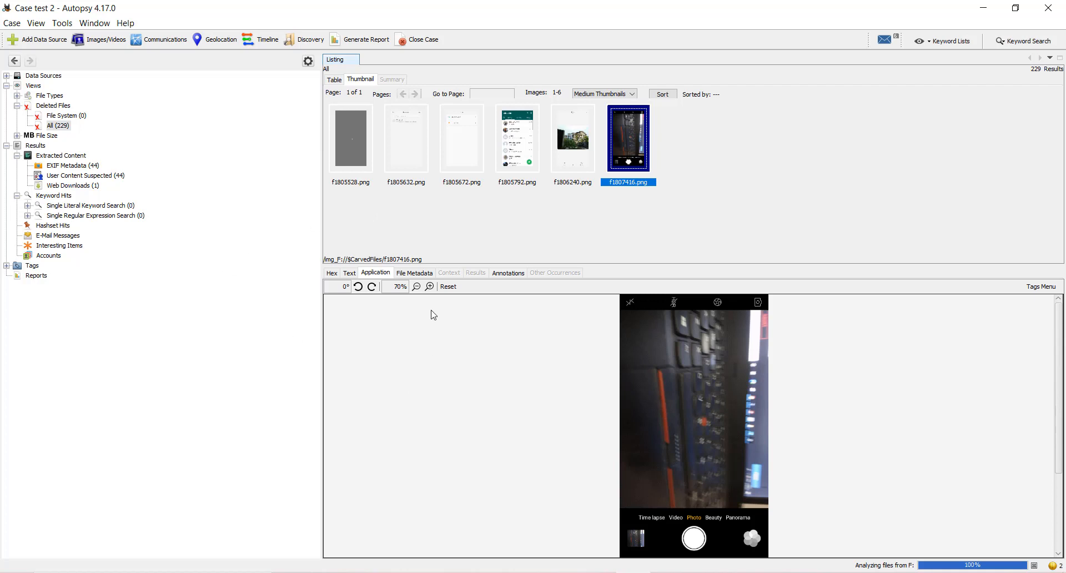
{"action": "left_click", "coordinate": [414, 273]}
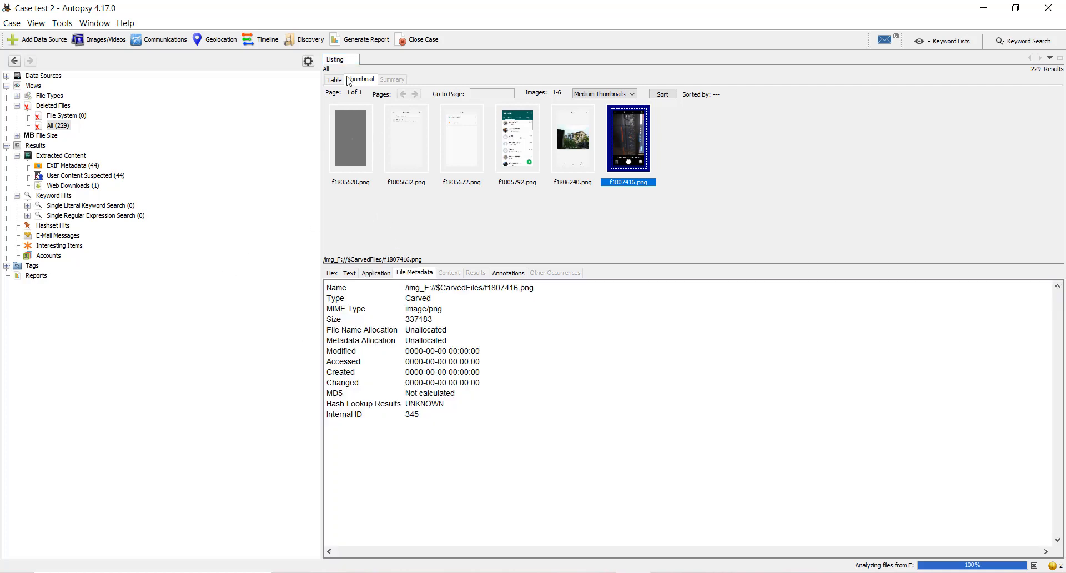
Step: Inspect f1280848.ext's metadata, annotations, text strings and hex, then return to the table
{"action": "left_click", "coordinate": [333, 79]}
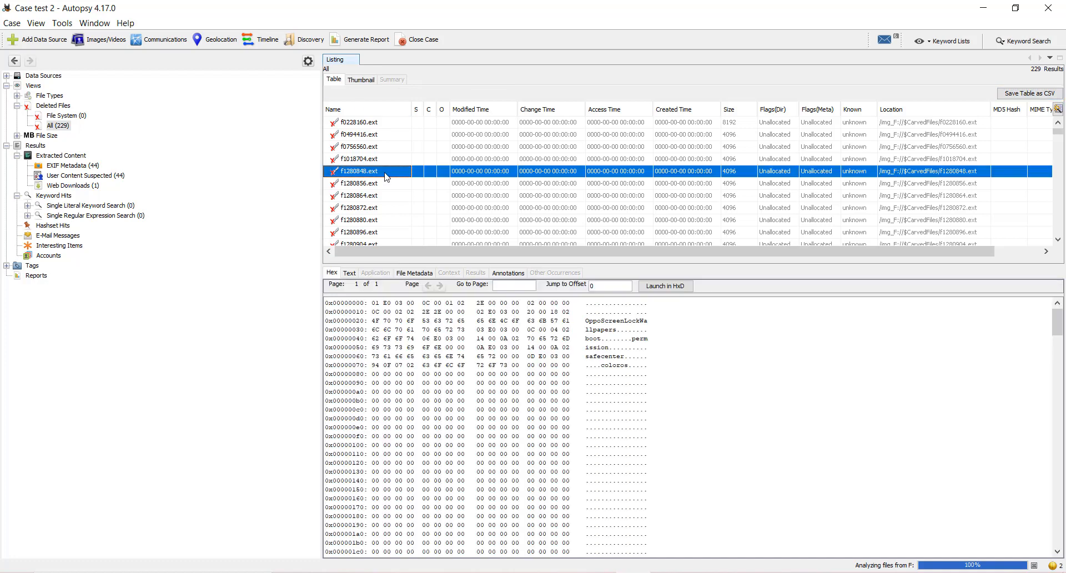
{"action": "left_click", "coordinate": [414, 272]}
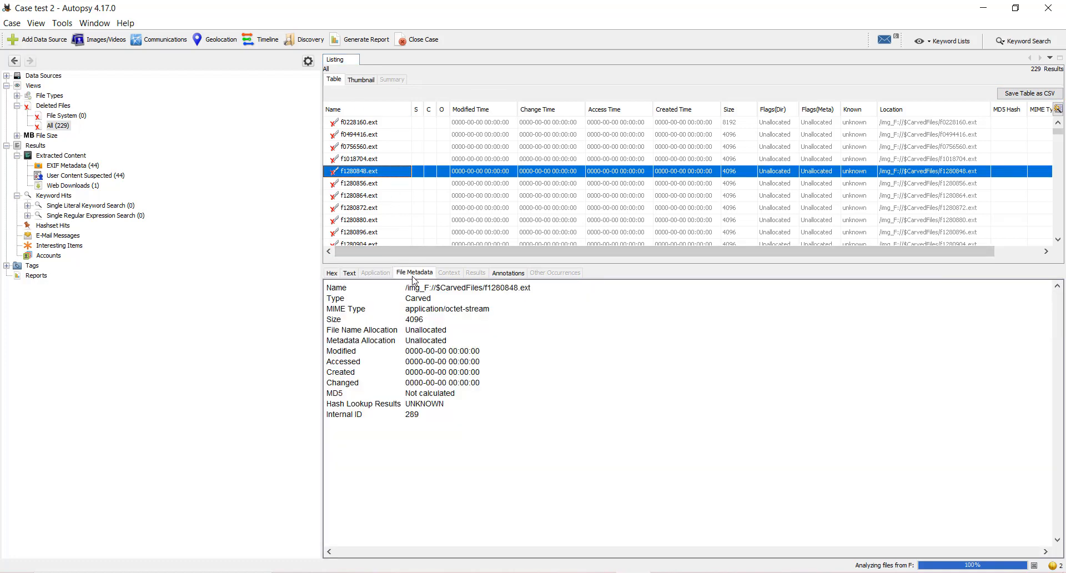
{"action": "left_click", "coordinate": [508, 272]}
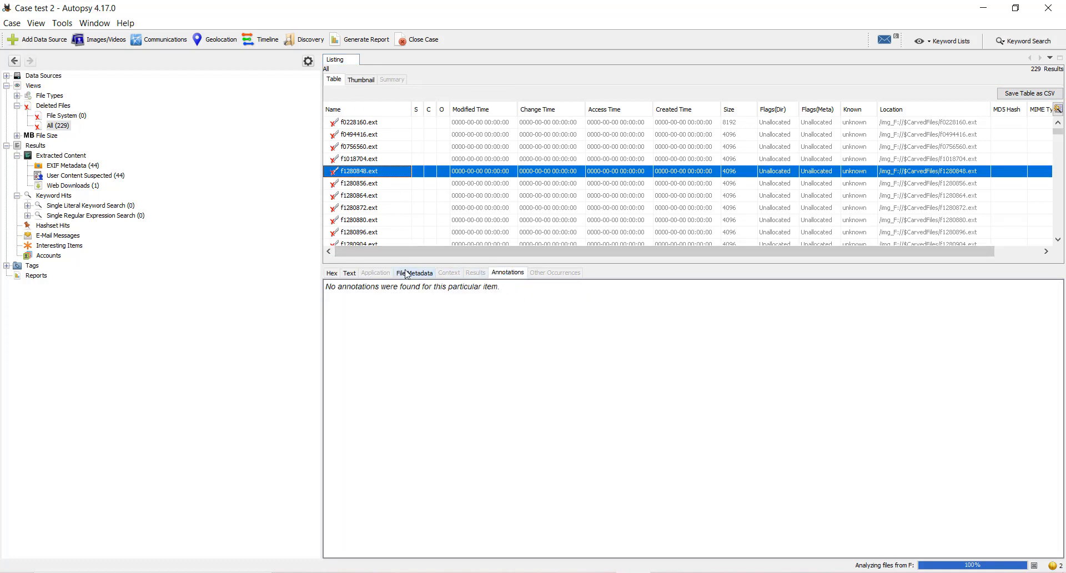
{"action": "left_click", "coordinate": [349, 273]}
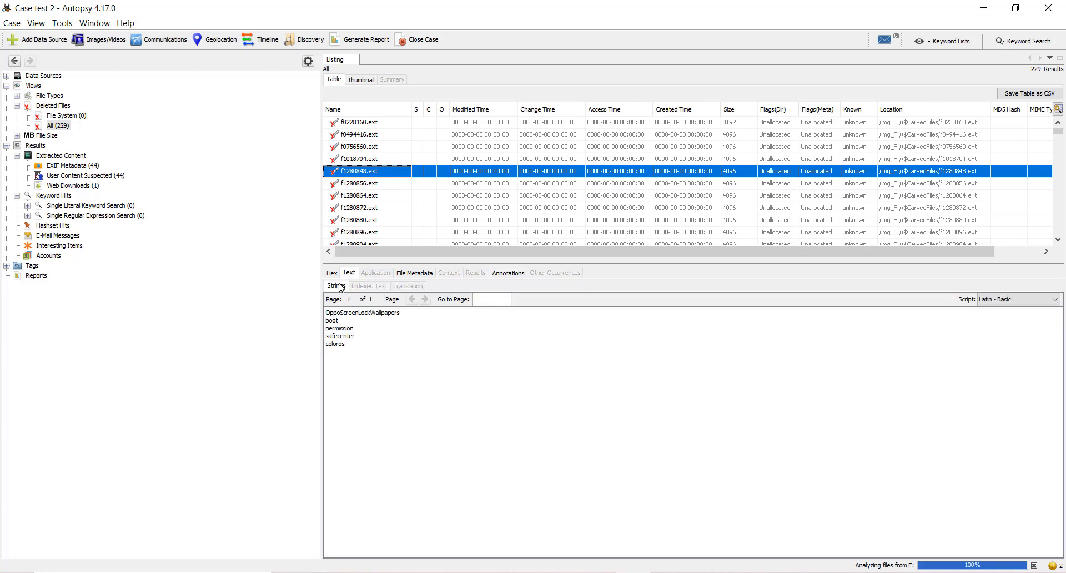
{"action": "left_click", "coordinate": [331, 273]}
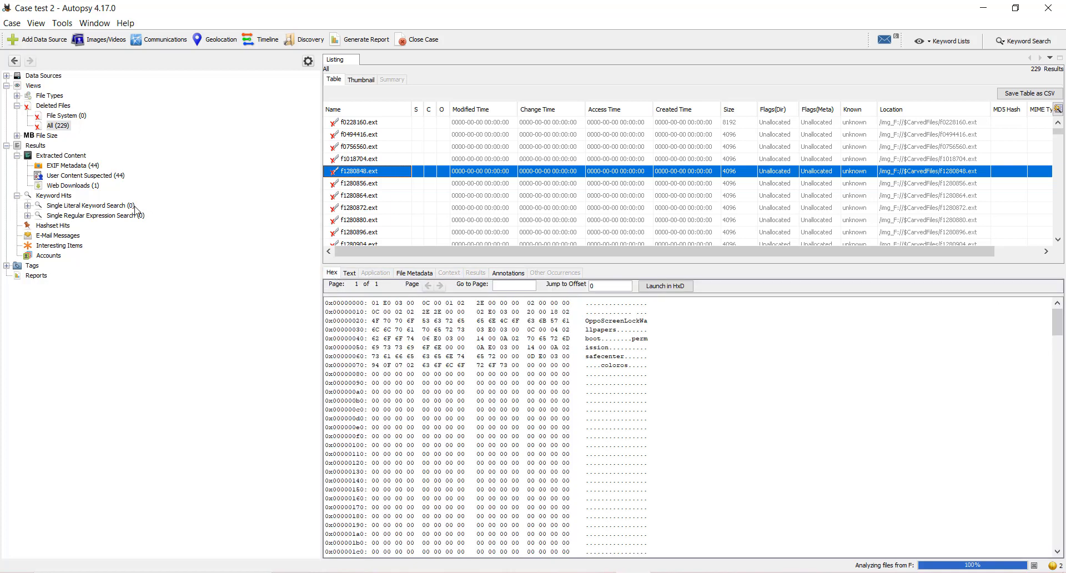
{"action": "mouse_move", "coordinate": [666, 372]}
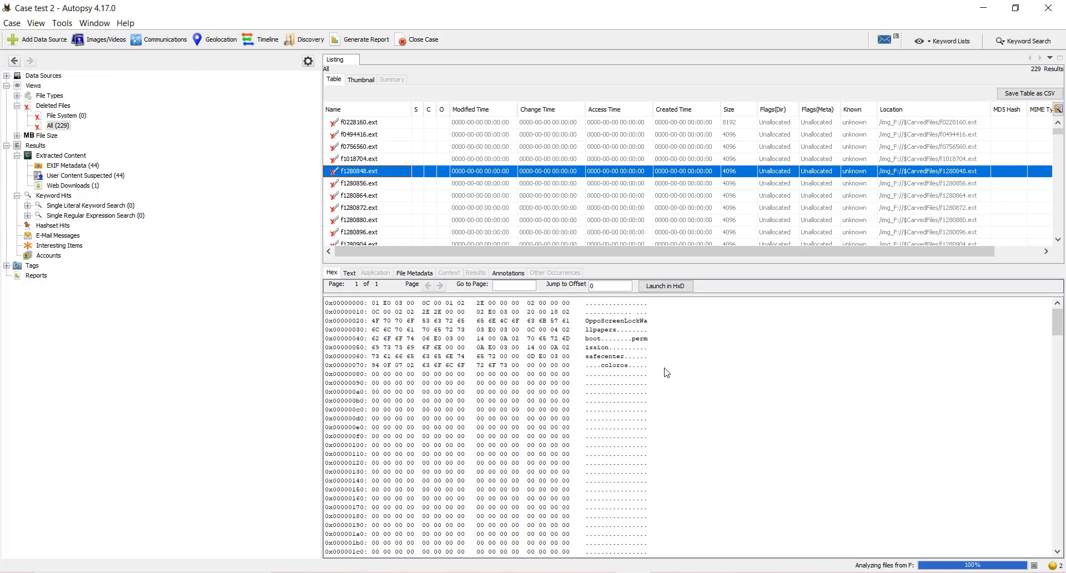
{"action": "mouse_move", "coordinate": [353, 86]}
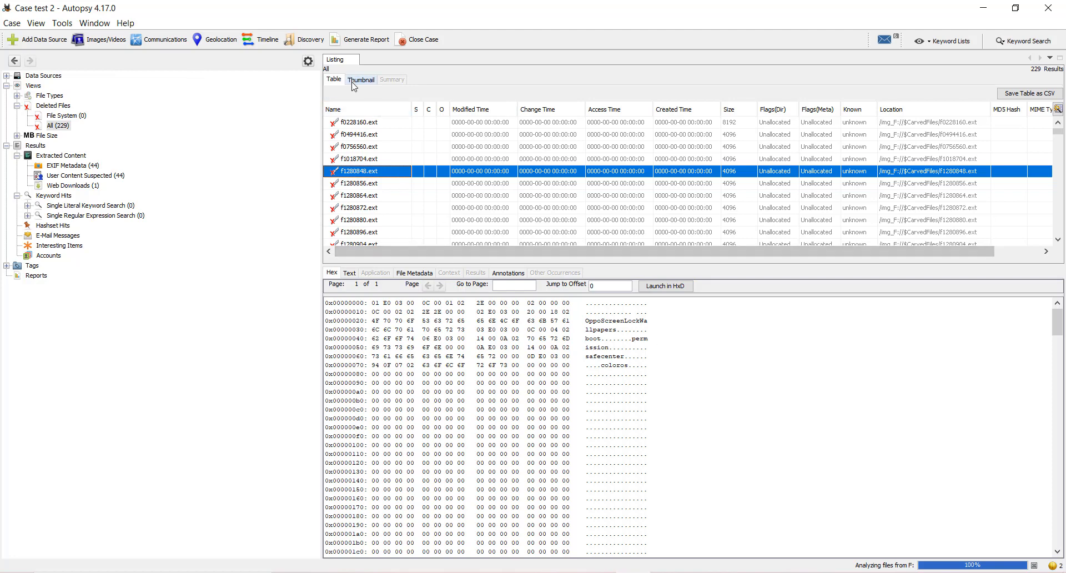
{"action": "left_click", "coordinate": [361, 79]}
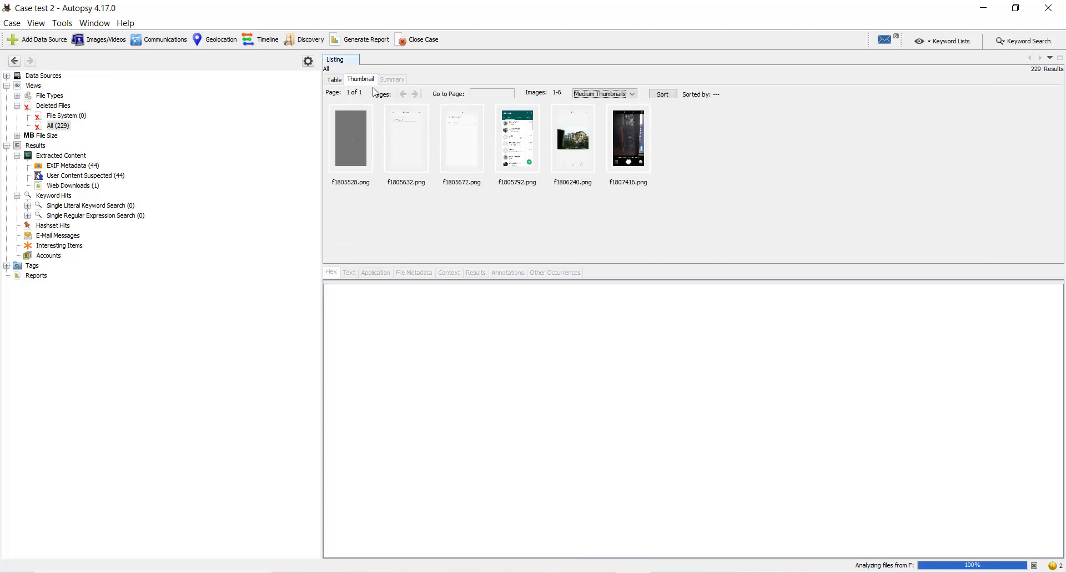
{"action": "left_click", "coordinate": [334, 80]}
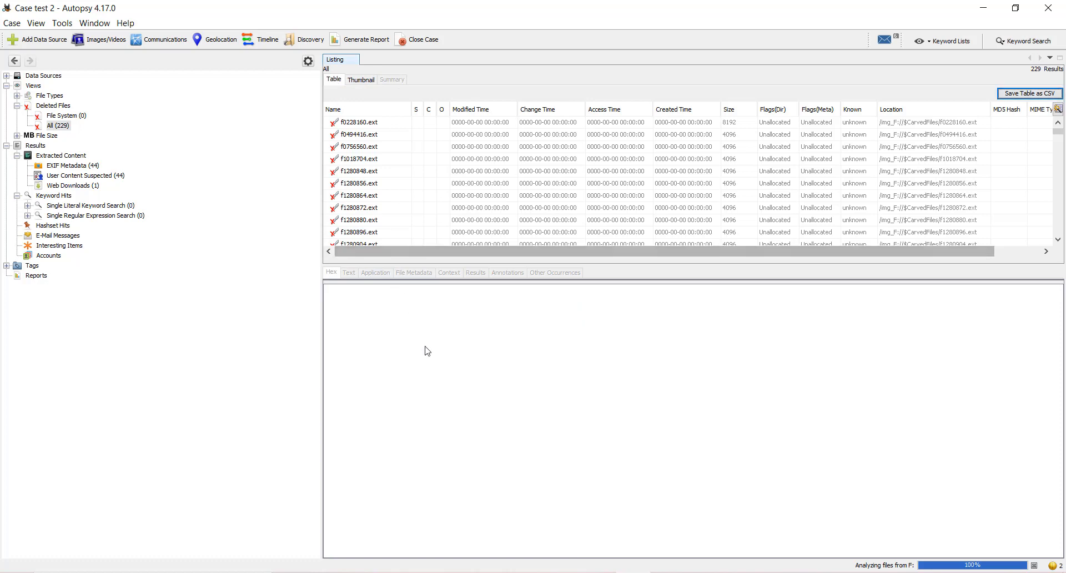